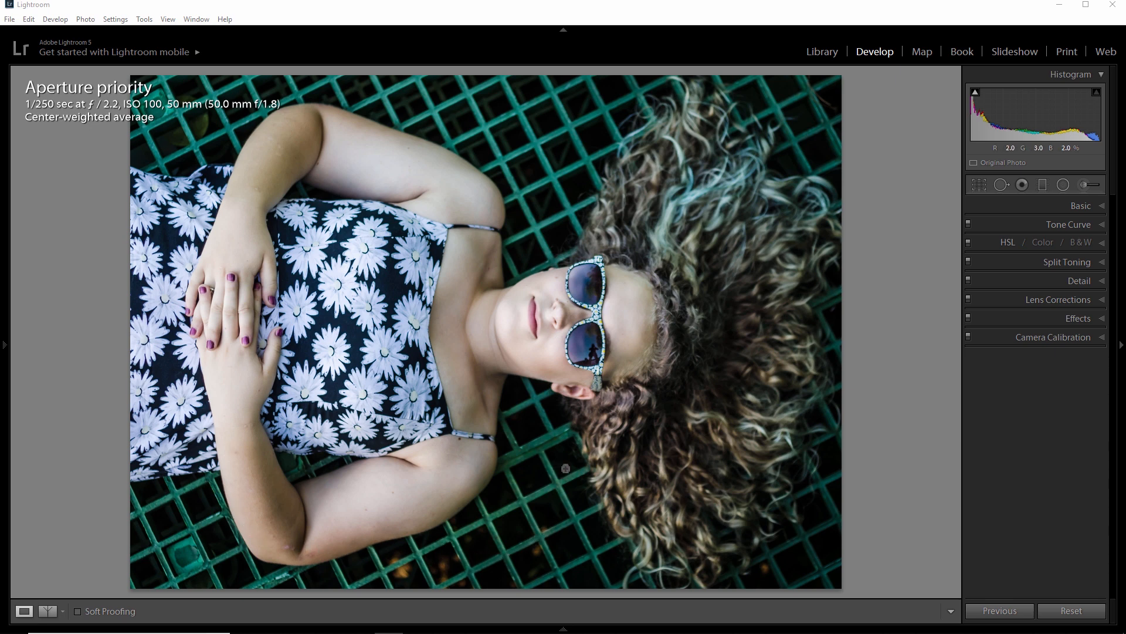
mouse_move(744, 402)
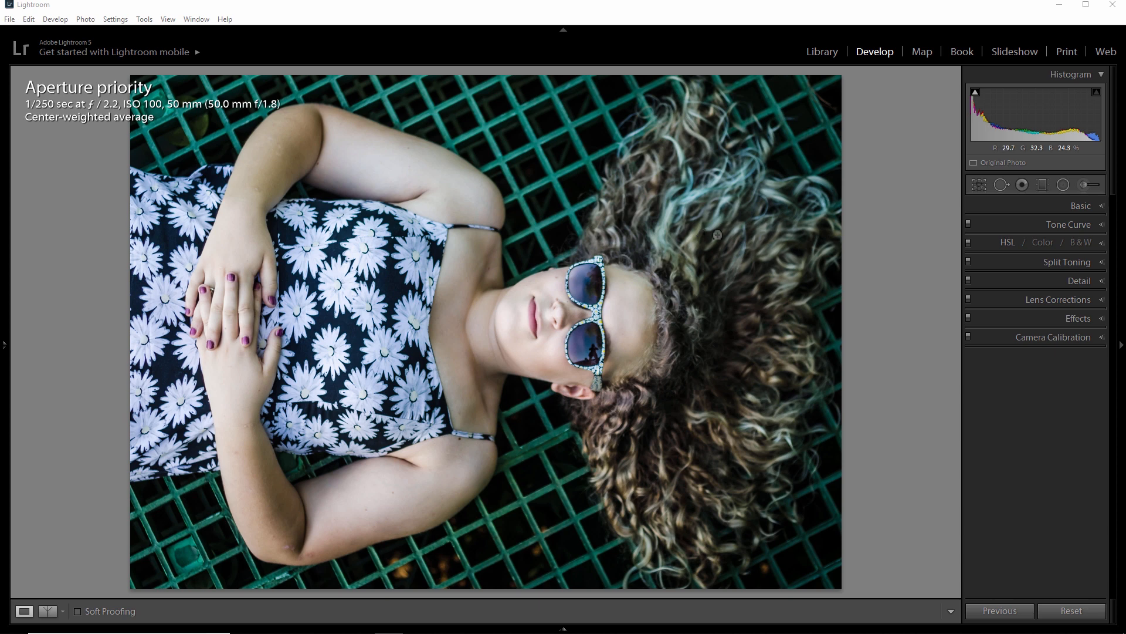
mouse_move(729, 227)
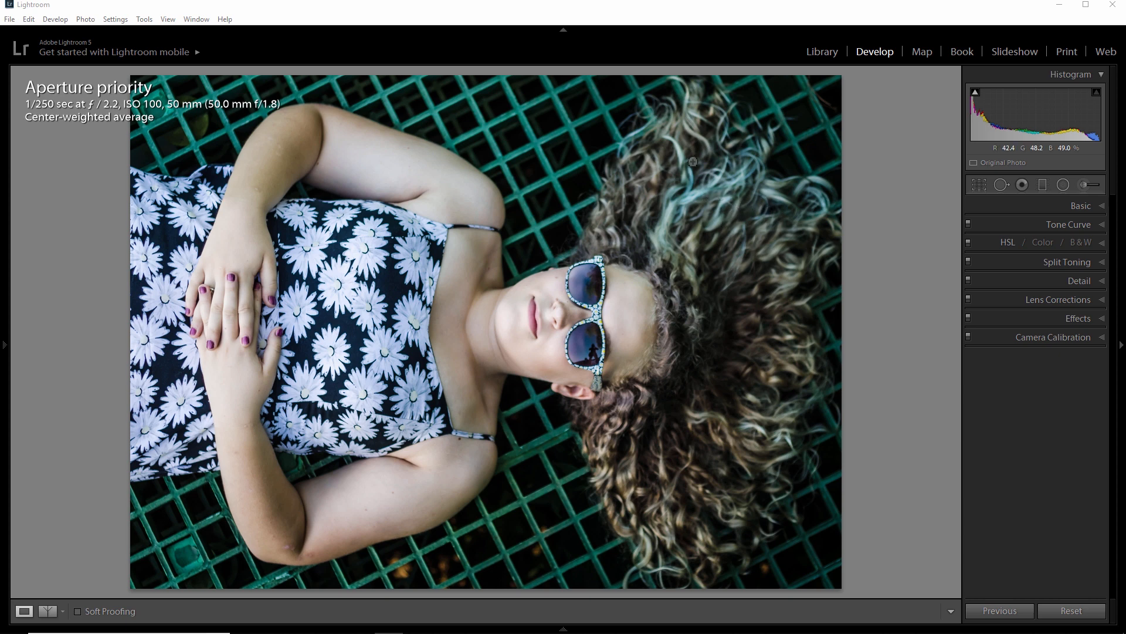
mouse_move(81, 280)
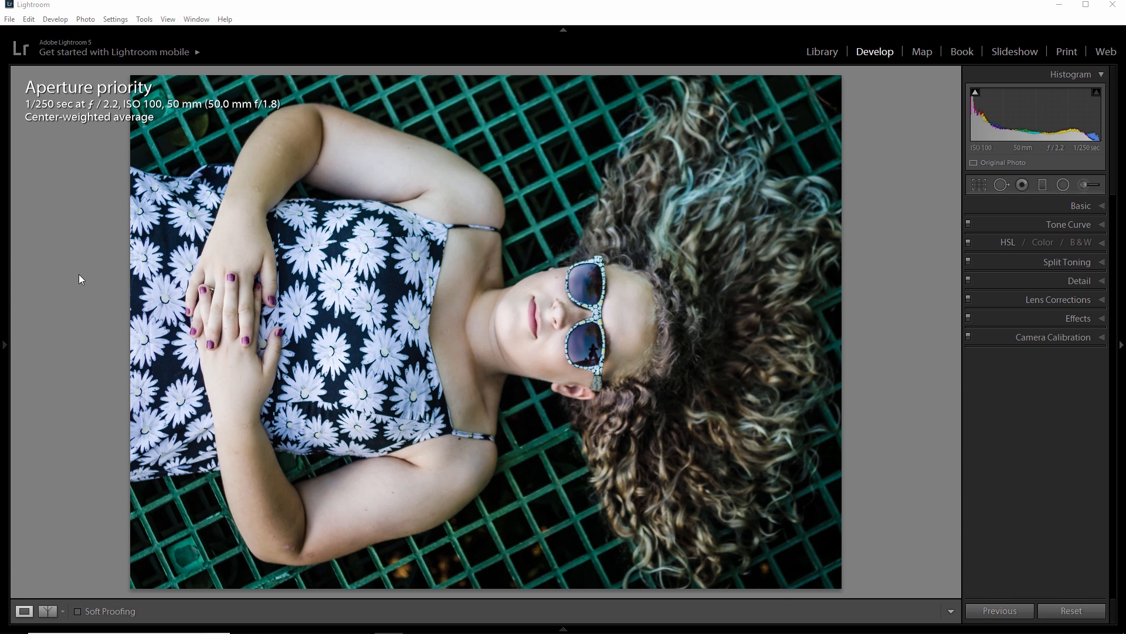
mouse_move(621, 116)
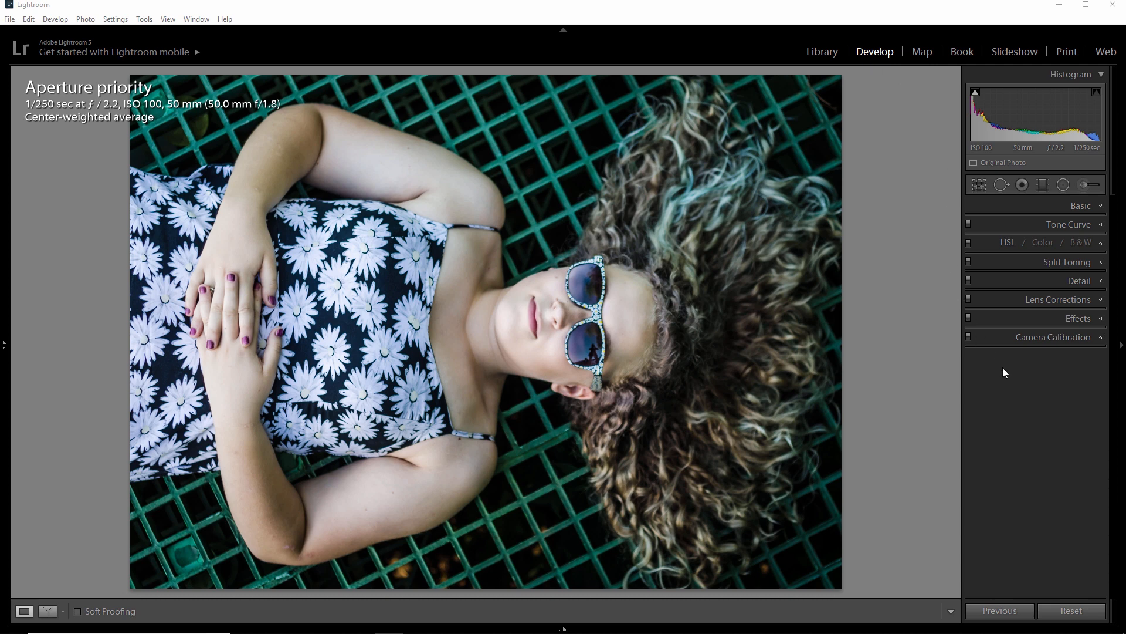
mouse_move(1022, 375)
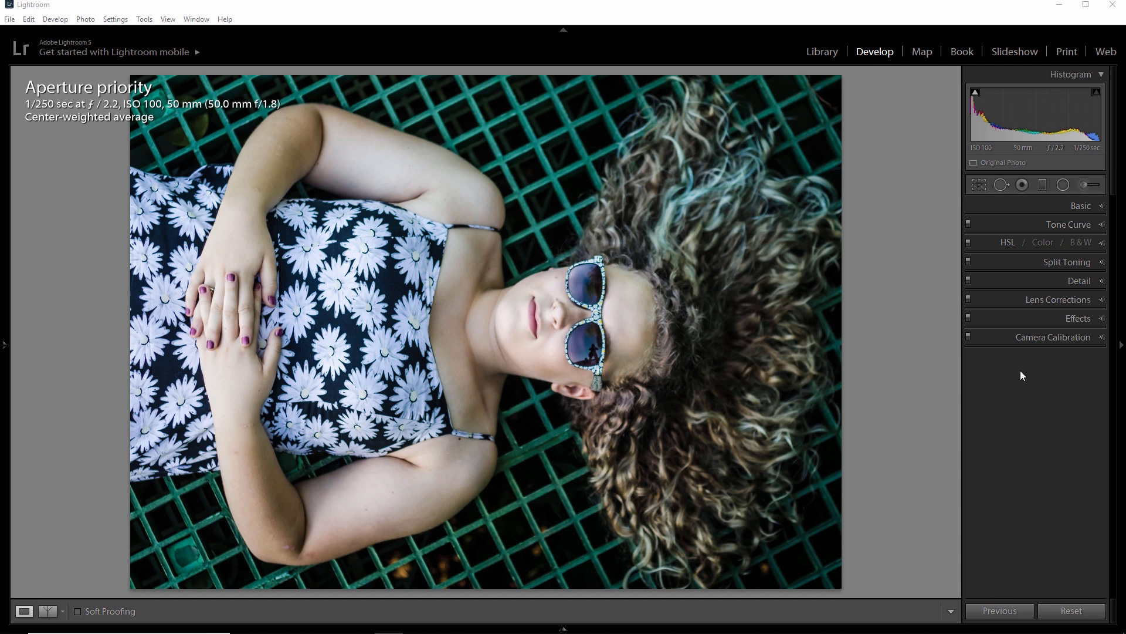
mouse_move(1045, 212)
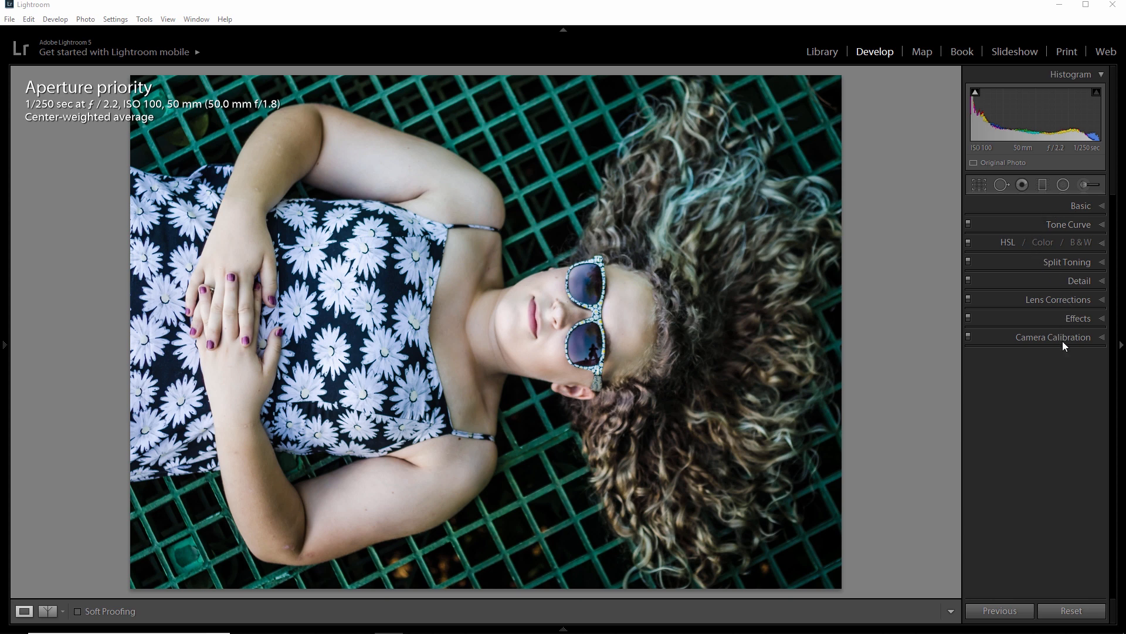
mouse_move(1007, 242)
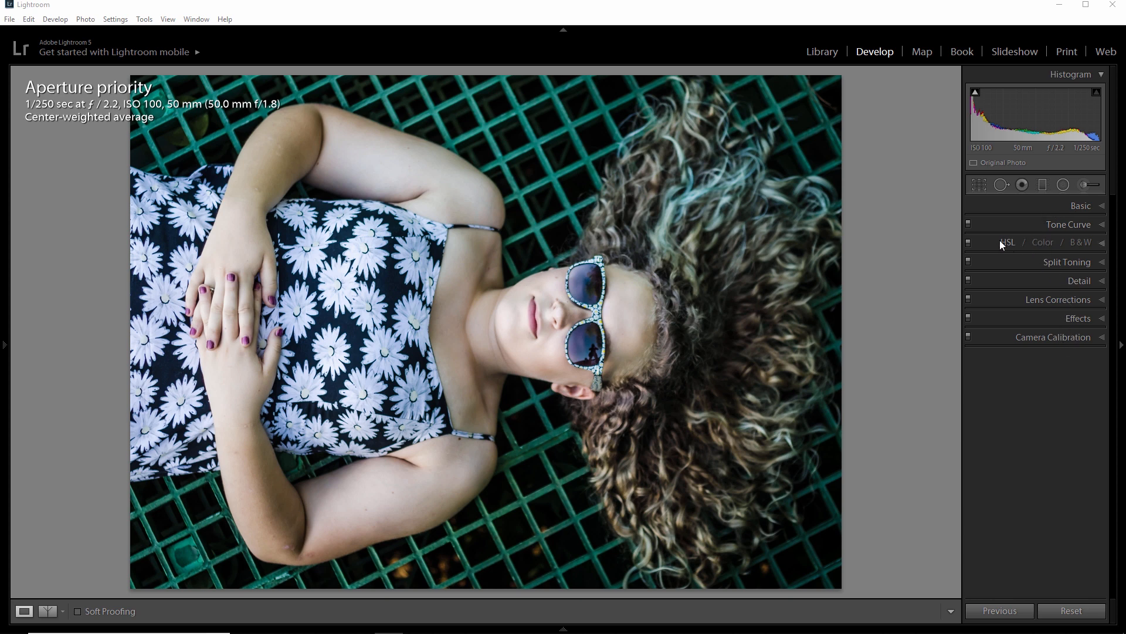
Expand the HSL panel to reach the per-colour Saturation sliders
left_click(1007, 242)
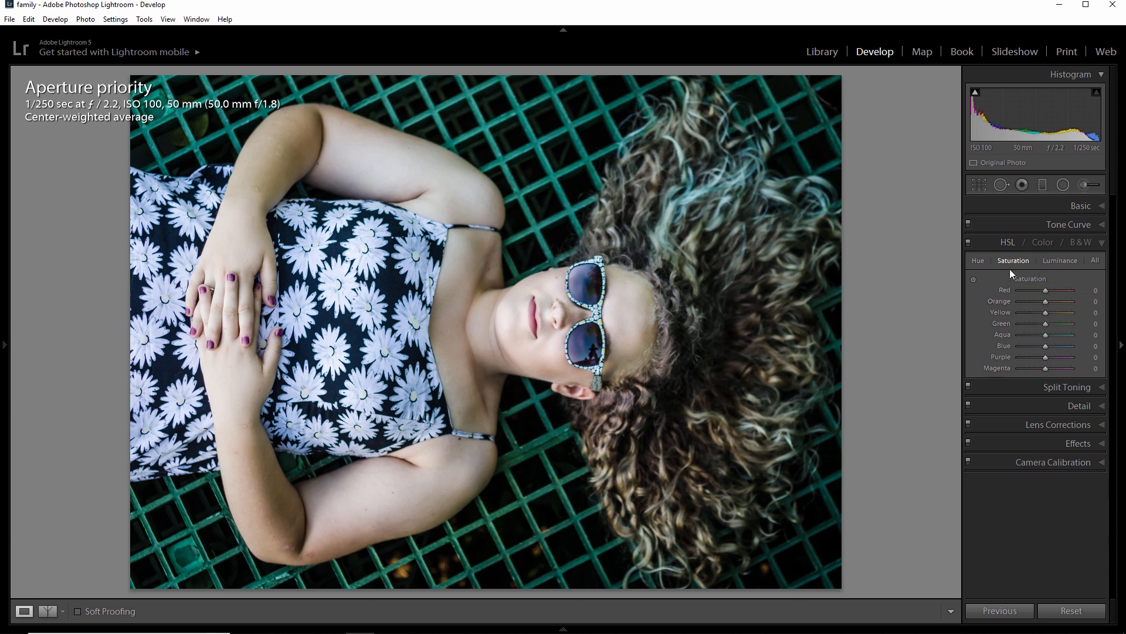
mouse_move(1025, 291)
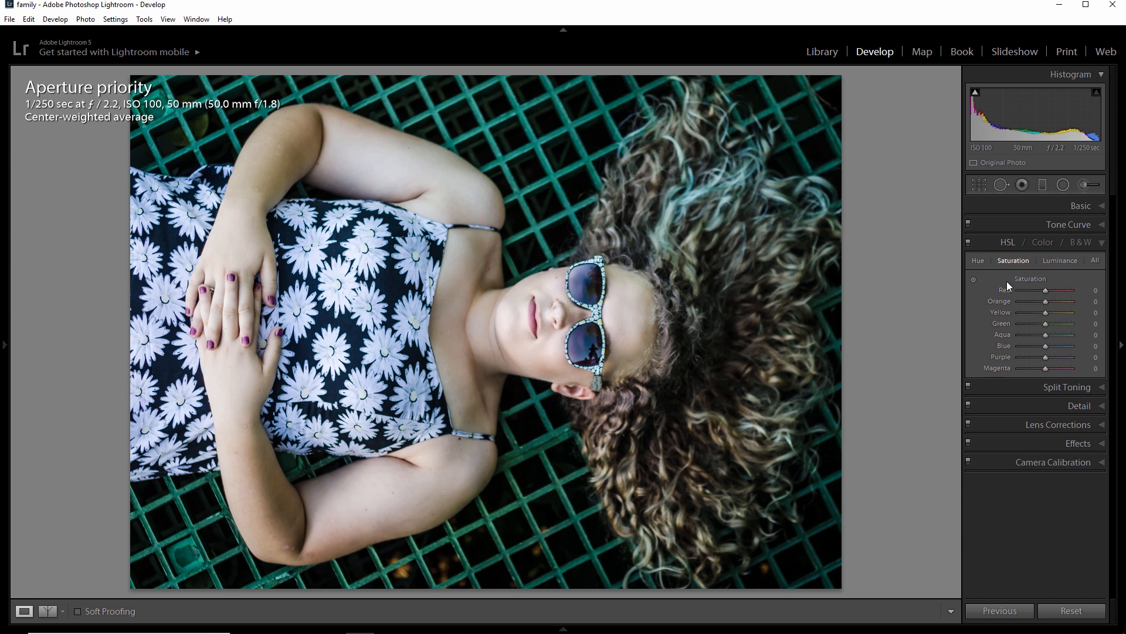
mouse_move(998, 363)
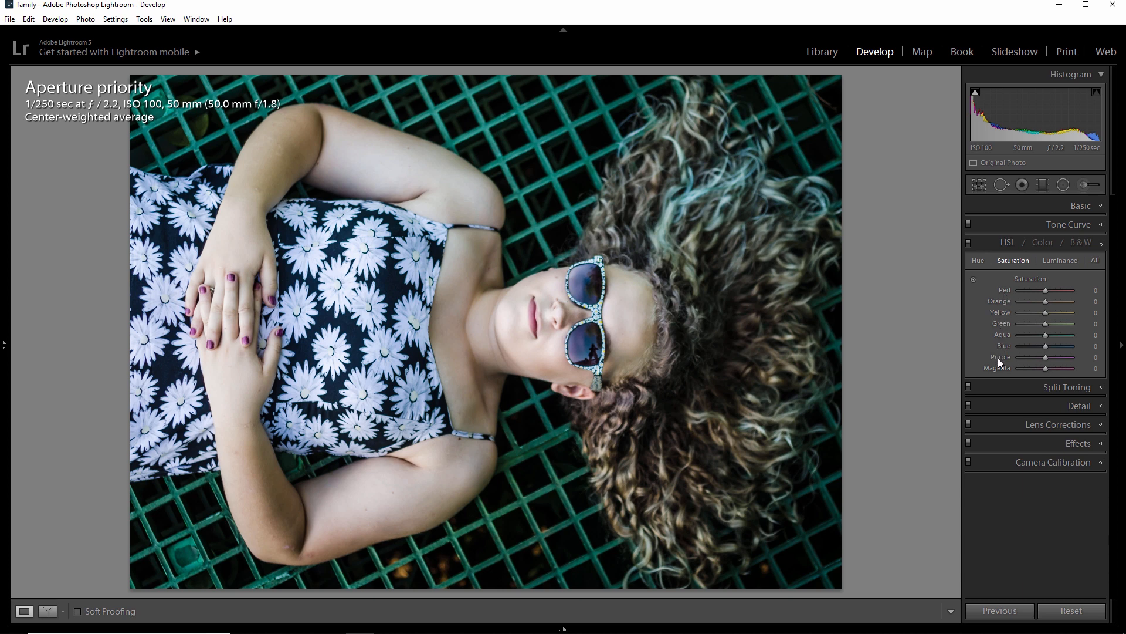
mouse_move(1006, 331)
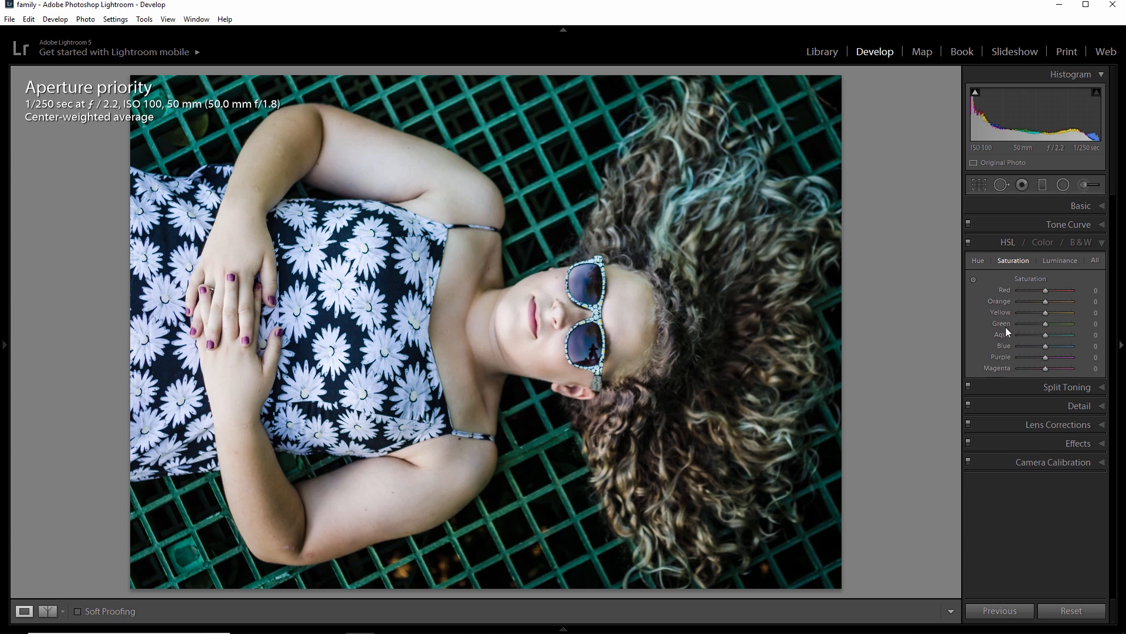
mouse_move(1006, 369)
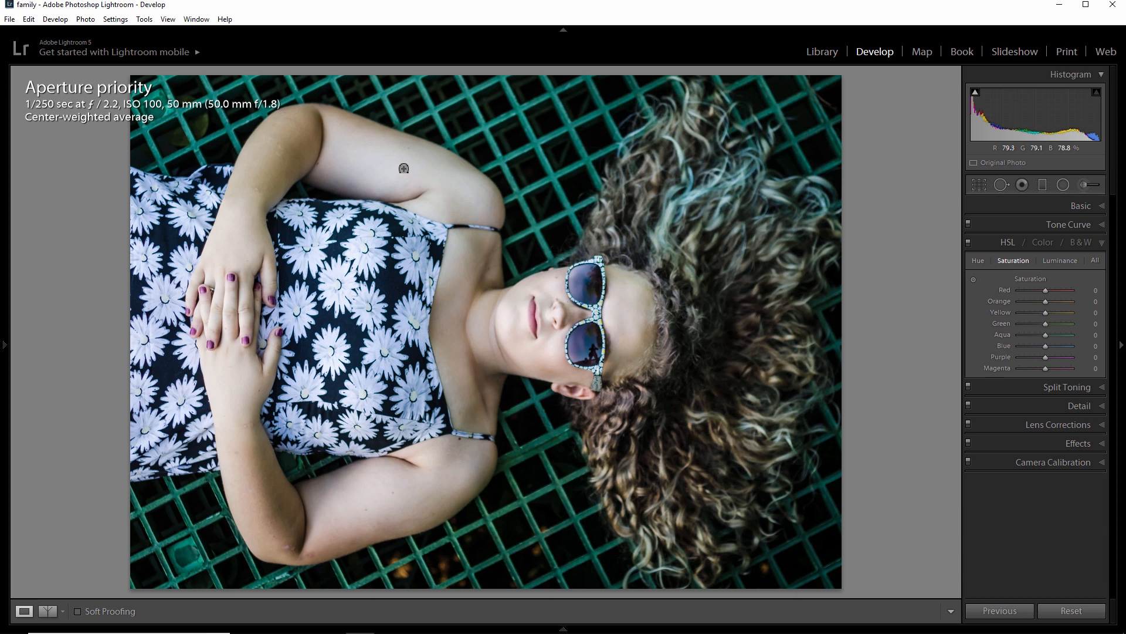
mouse_move(446, 189)
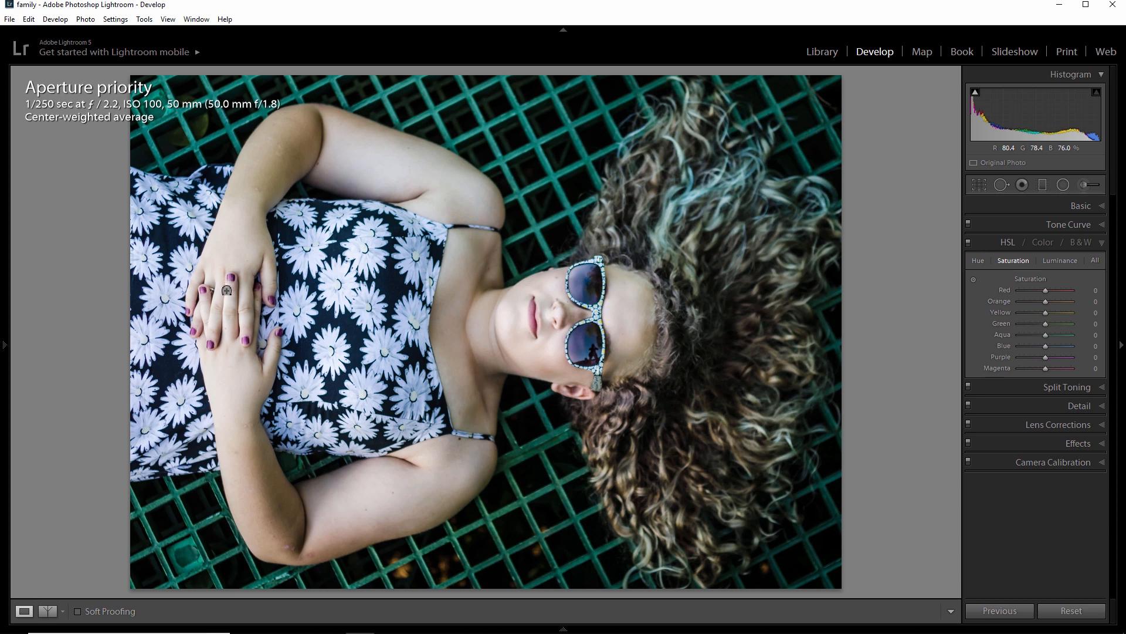
mouse_move(523, 360)
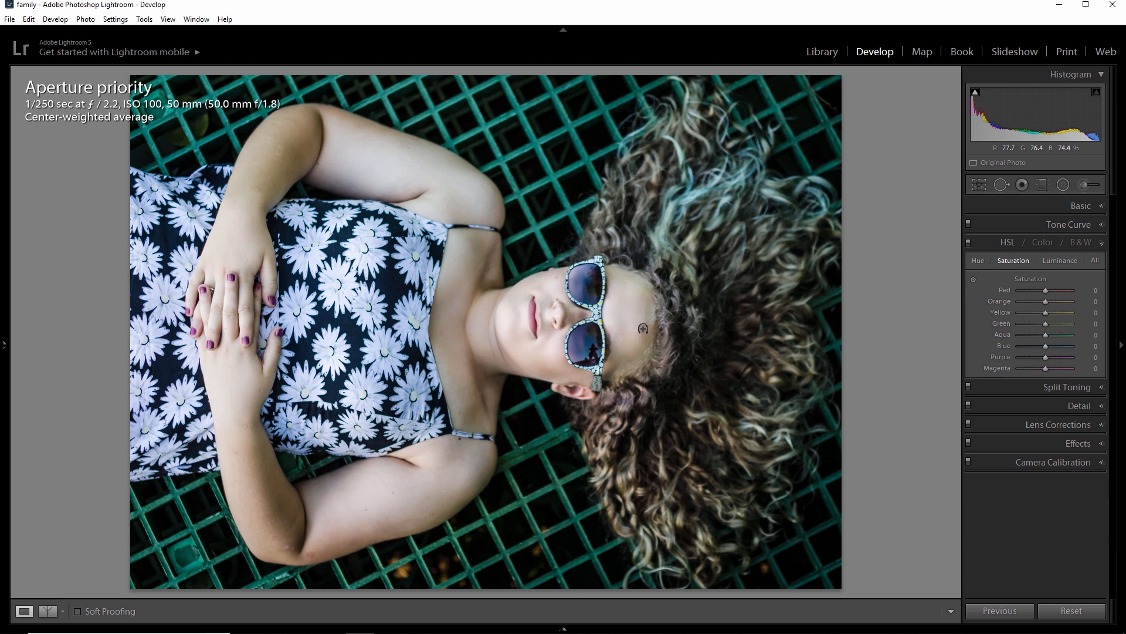
mouse_move(737, 305)
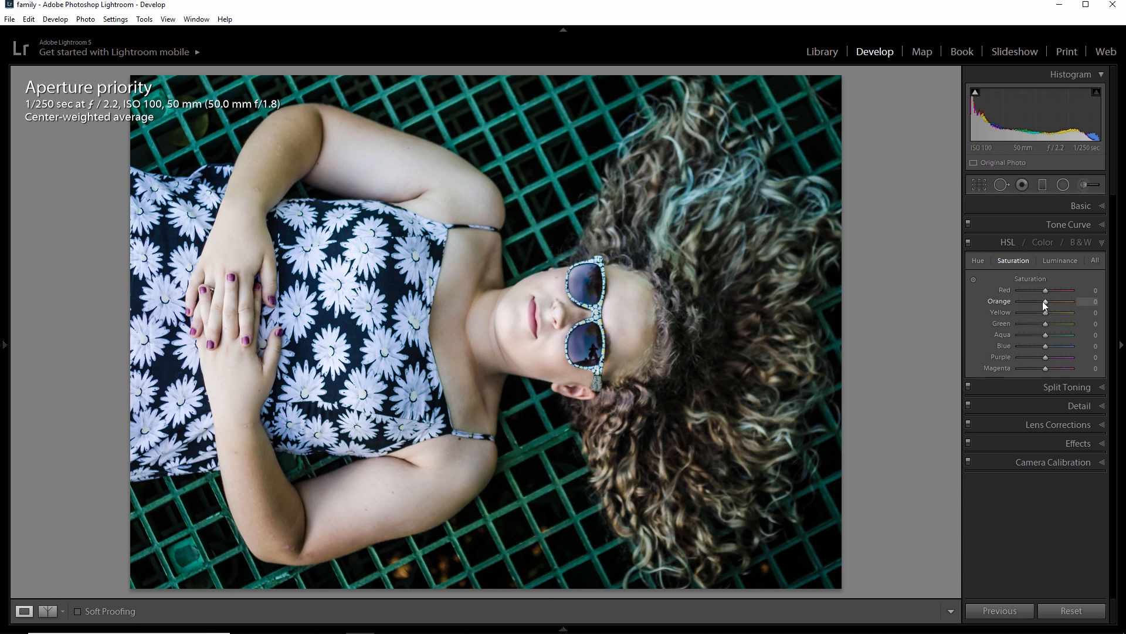
mouse_move(1046, 292)
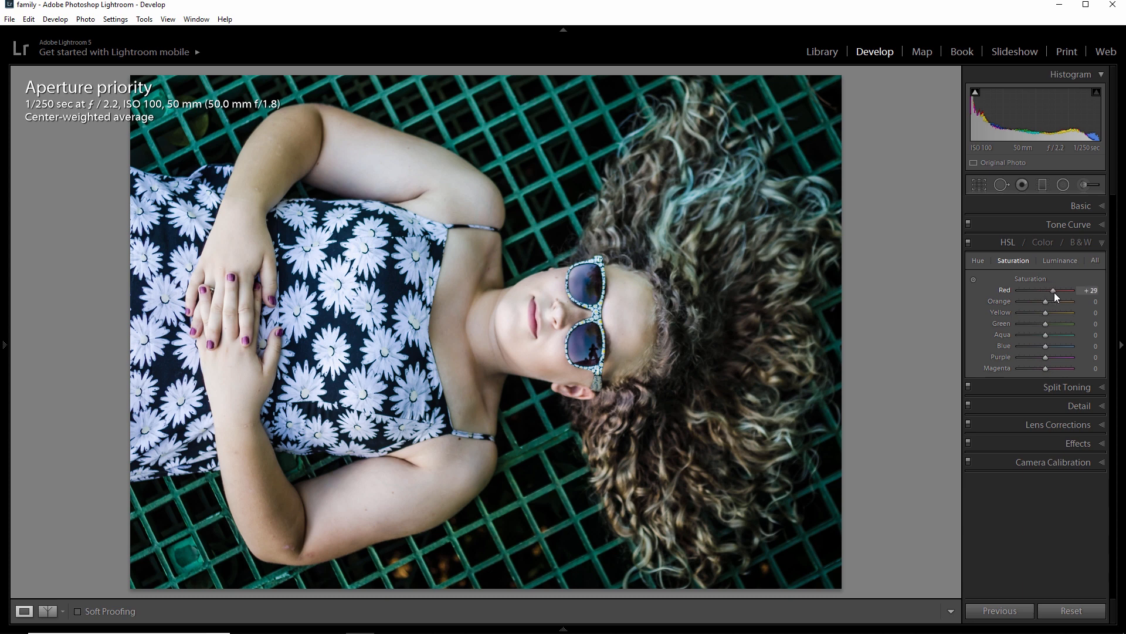
Sweep the Red saturation slider between -100 and +100 and settle it at +82 for vivid lips and nails
left_click_drag(1053, 290, 1059, 290)
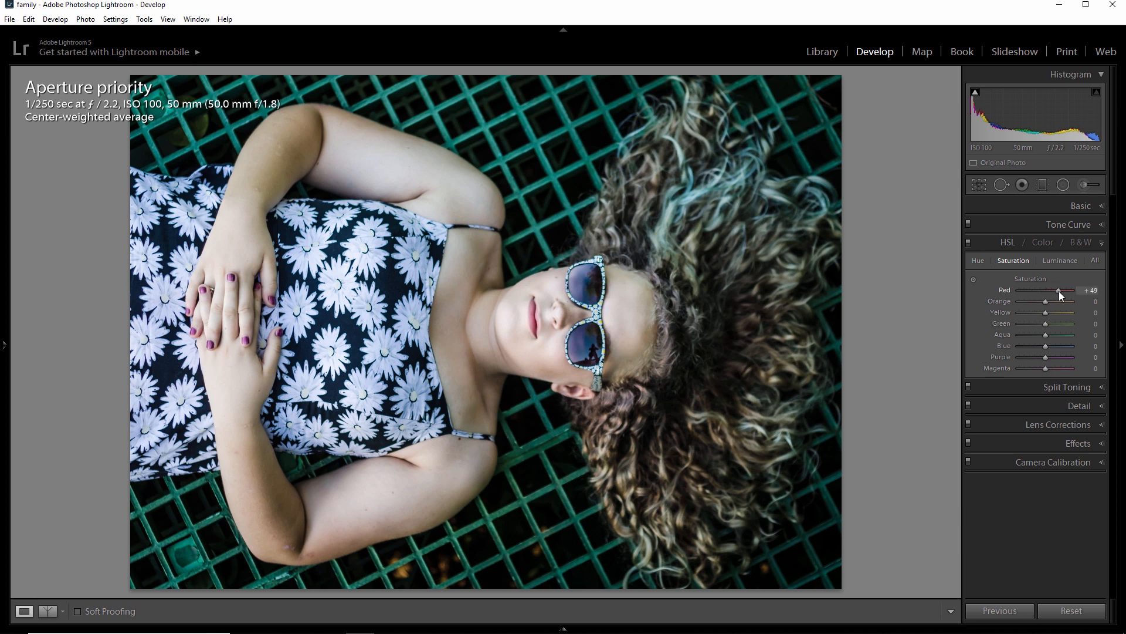
left_click_drag(1057, 289, 1036, 290)
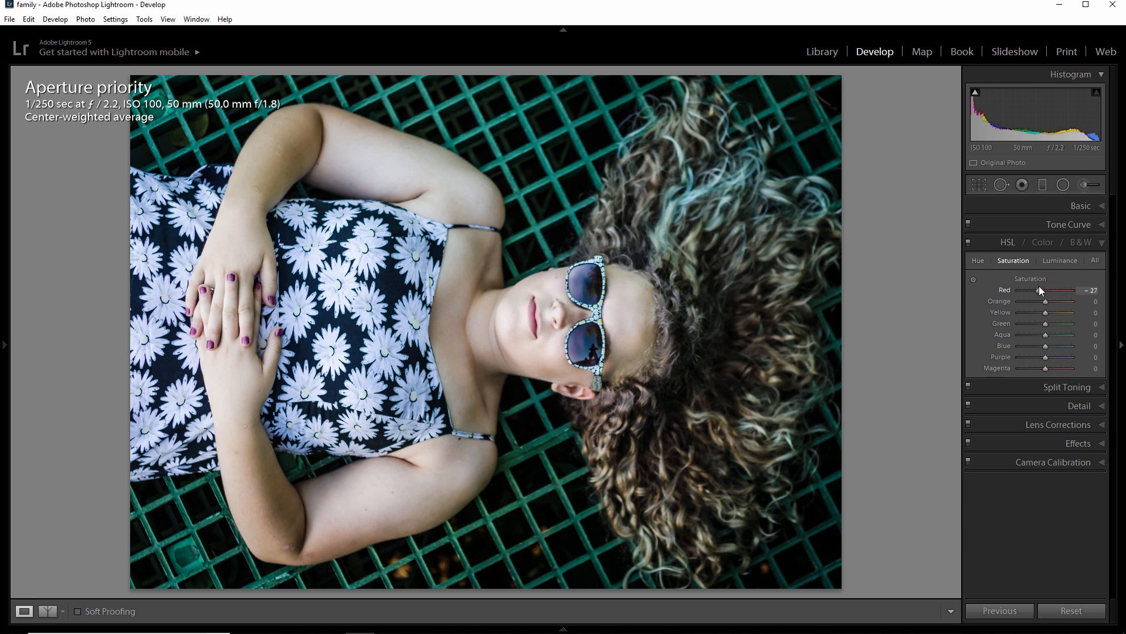
left_click_drag(1036, 290, 1053, 290)
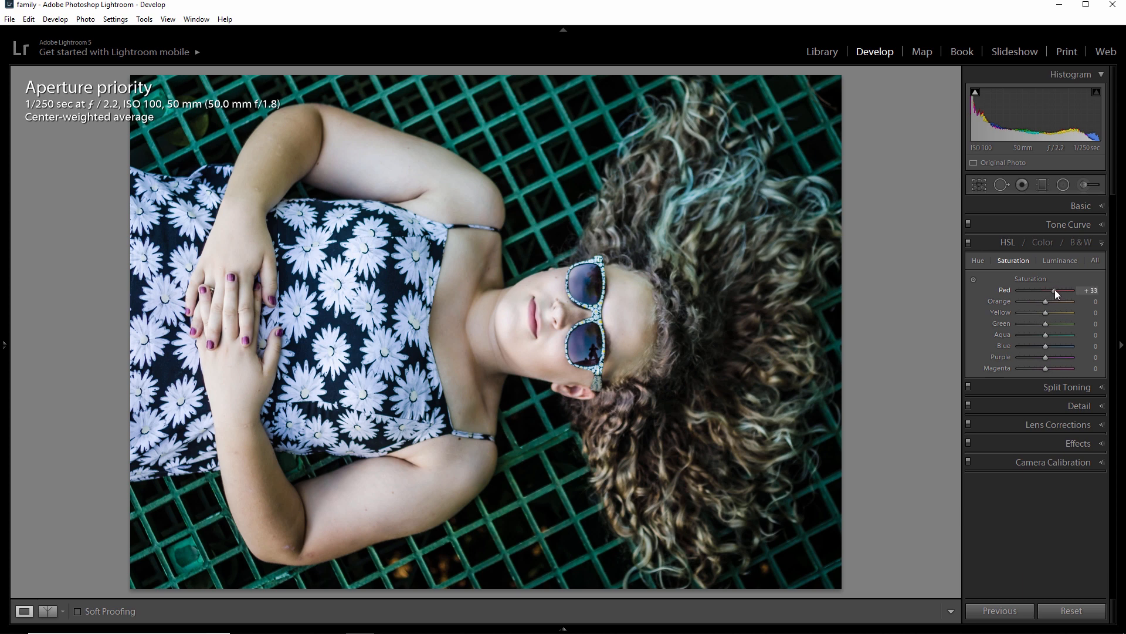
left_click_drag(1052, 289, 1055, 290)
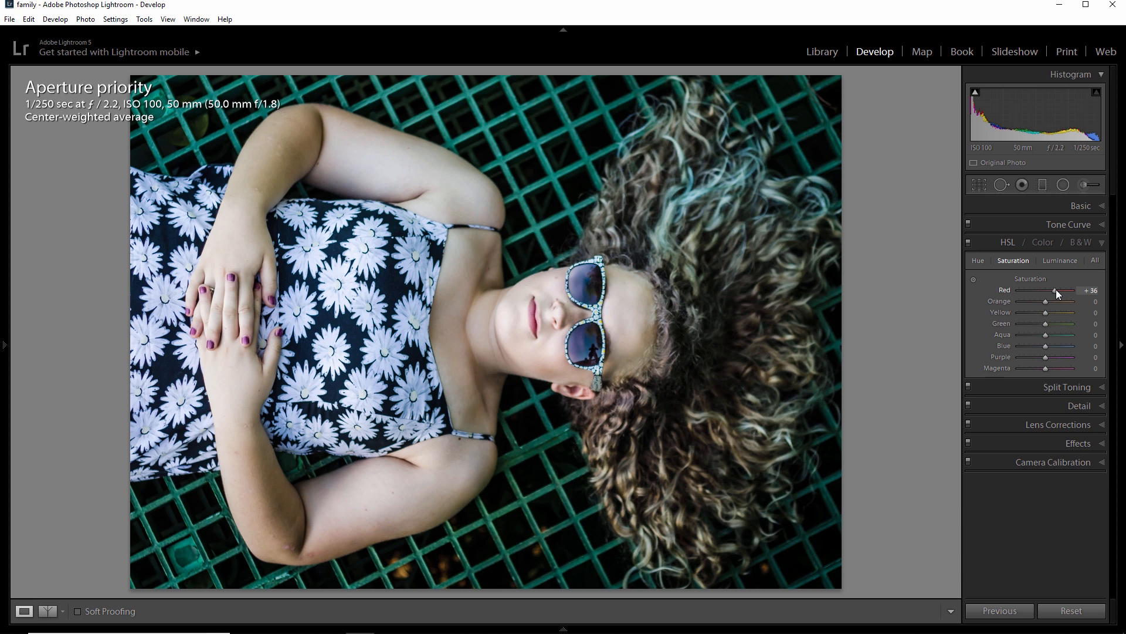
left_click_drag(1053, 290, 1070, 290)
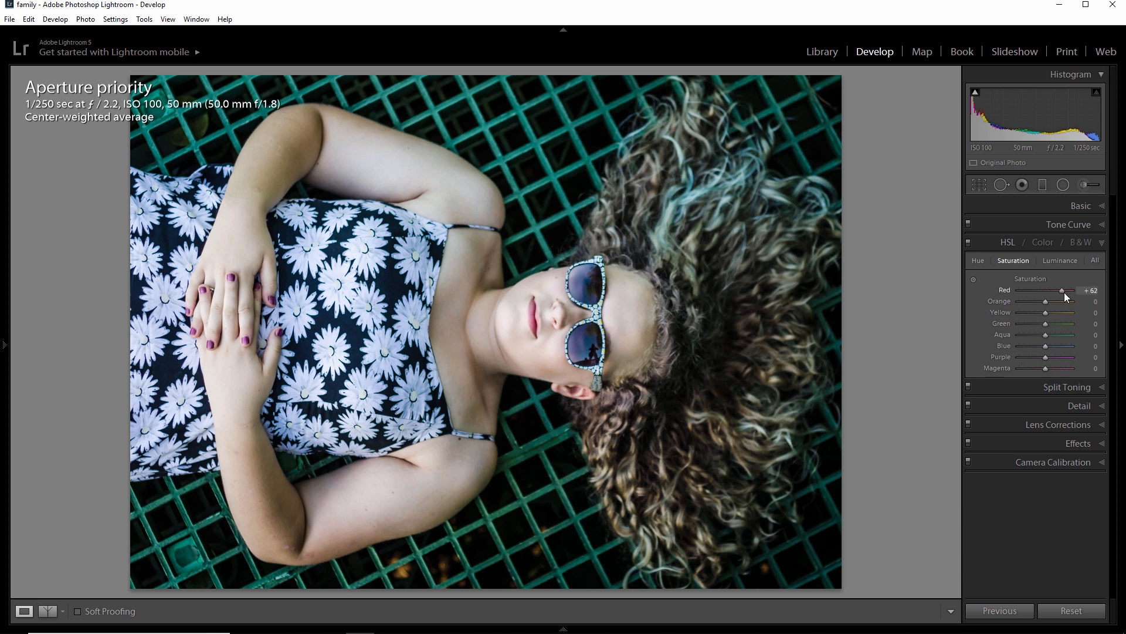
left_click_drag(1056, 290, 1070, 290)
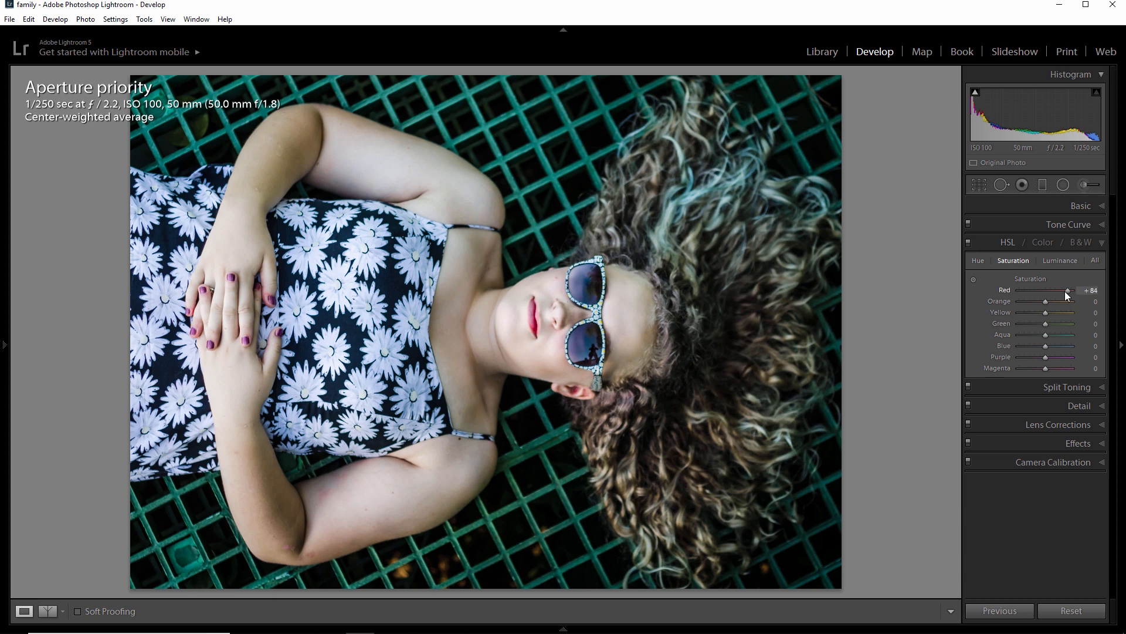
left_click_drag(1066, 289, 1084, 290)
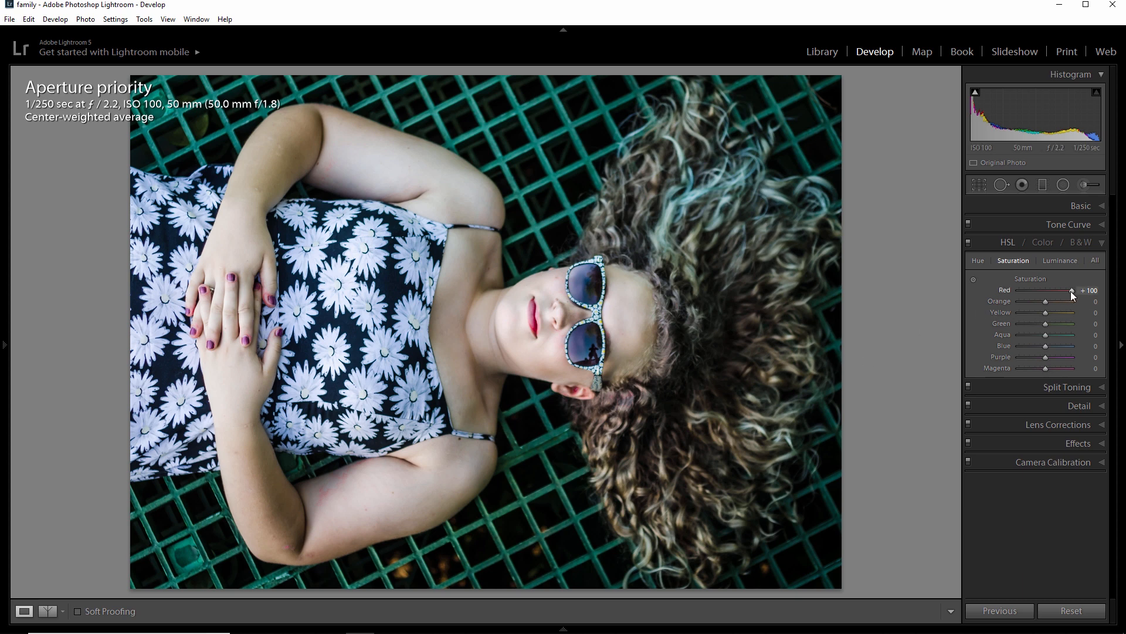
left_click_drag(1071, 289, 1018, 290)
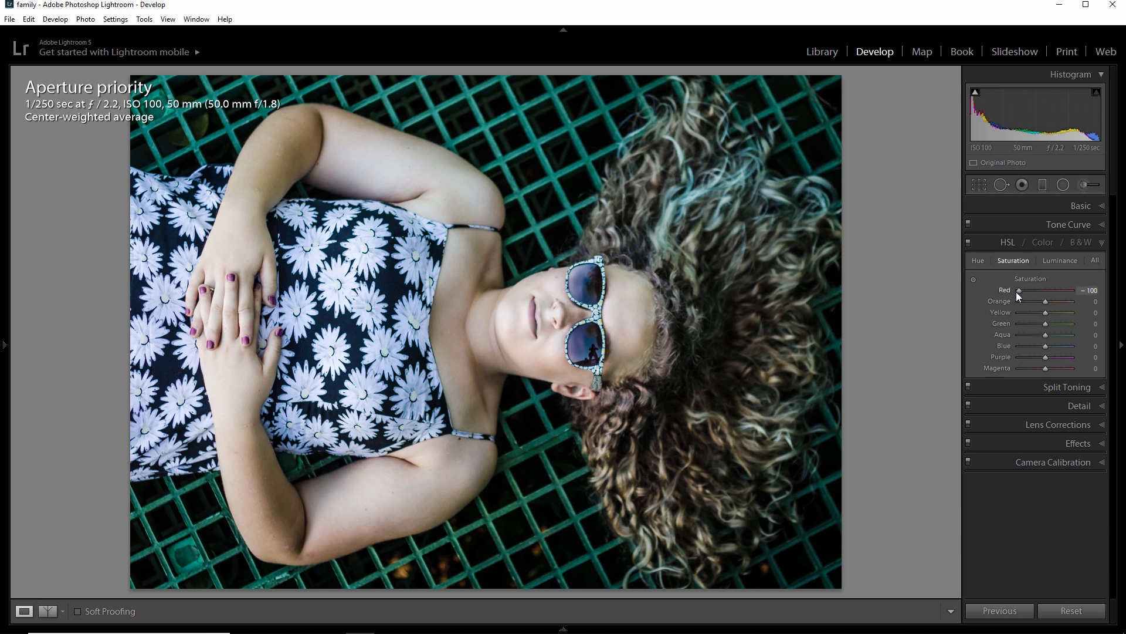
left_click_drag(1018, 289, 1062, 289)
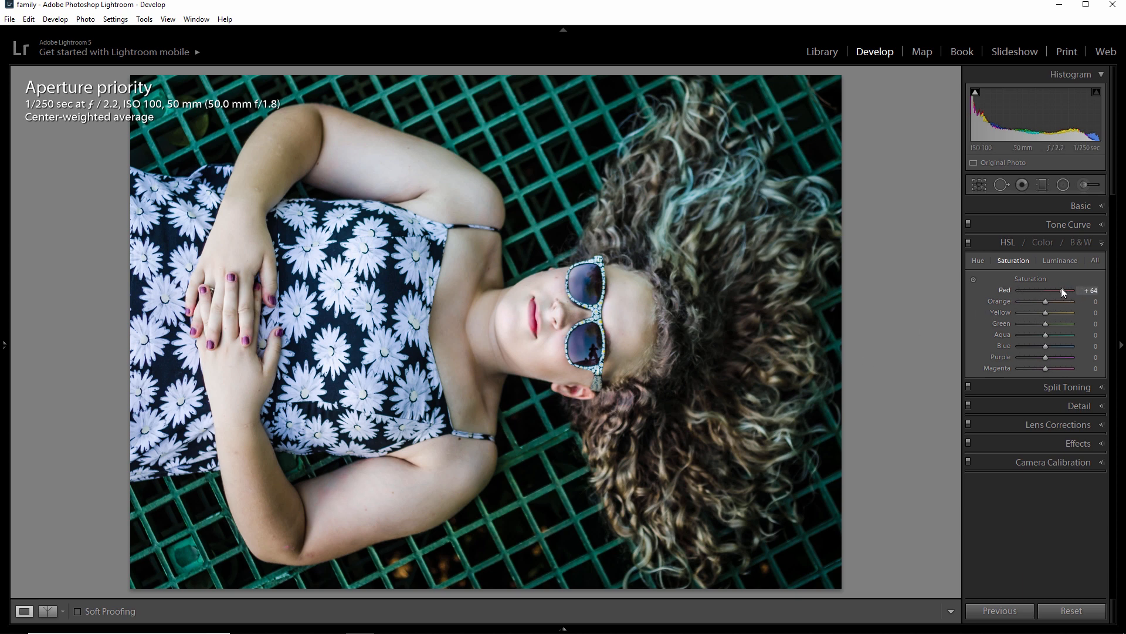
left_click_drag(1056, 290, 1067, 290)
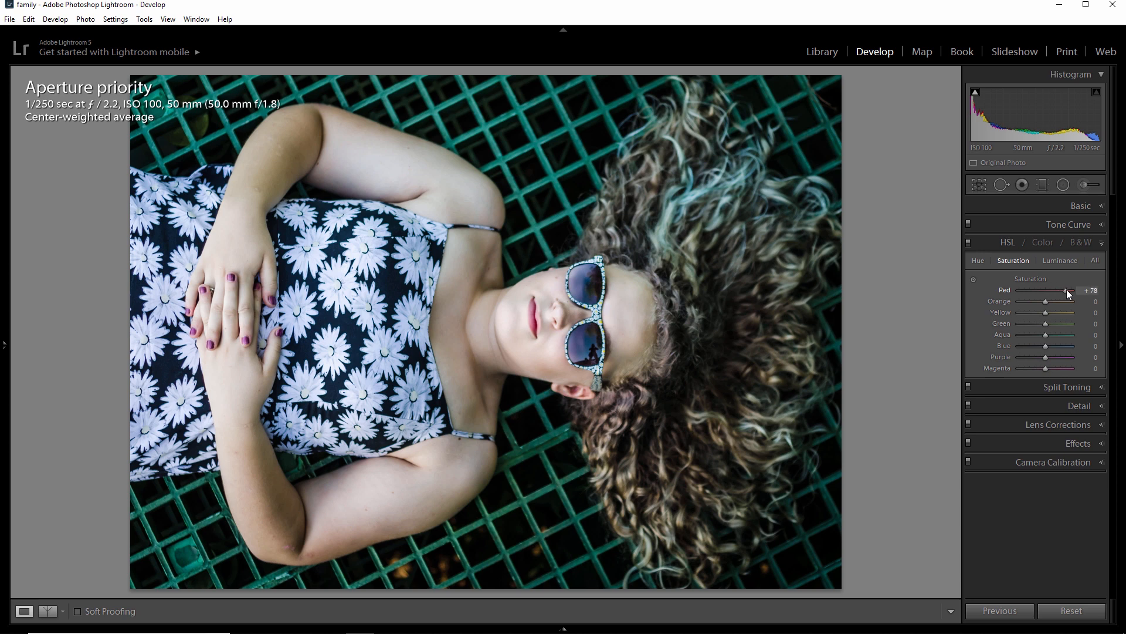
left_click_drag(1056, 289, 1070, 290)
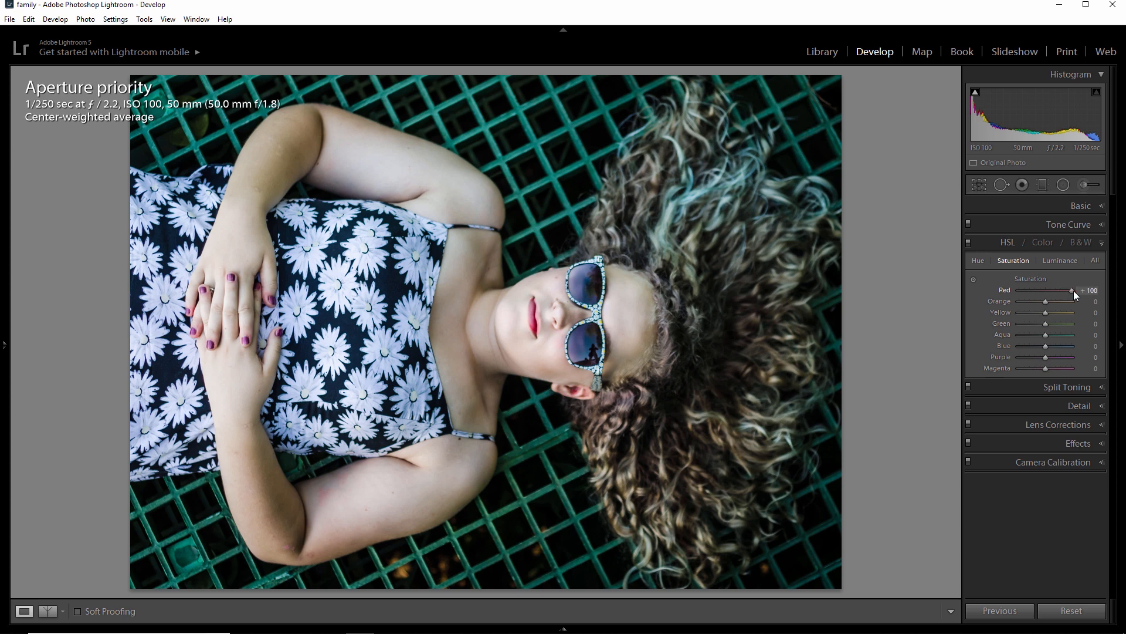
left_click_drag(1070, 290, 1065, 290)
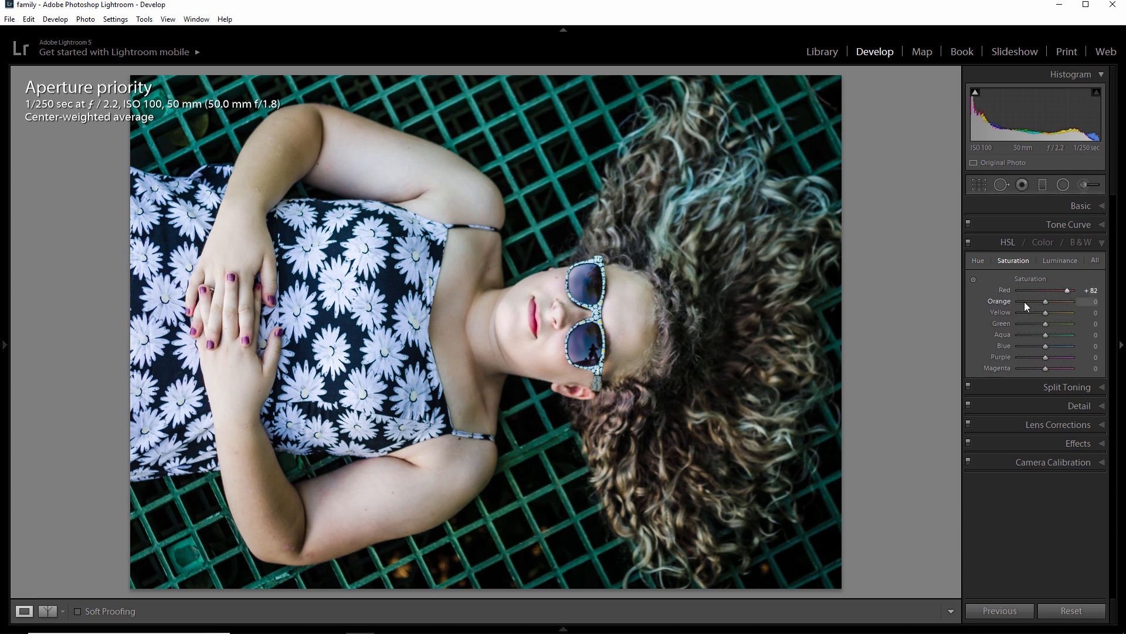
mouse_move(1048, 303)
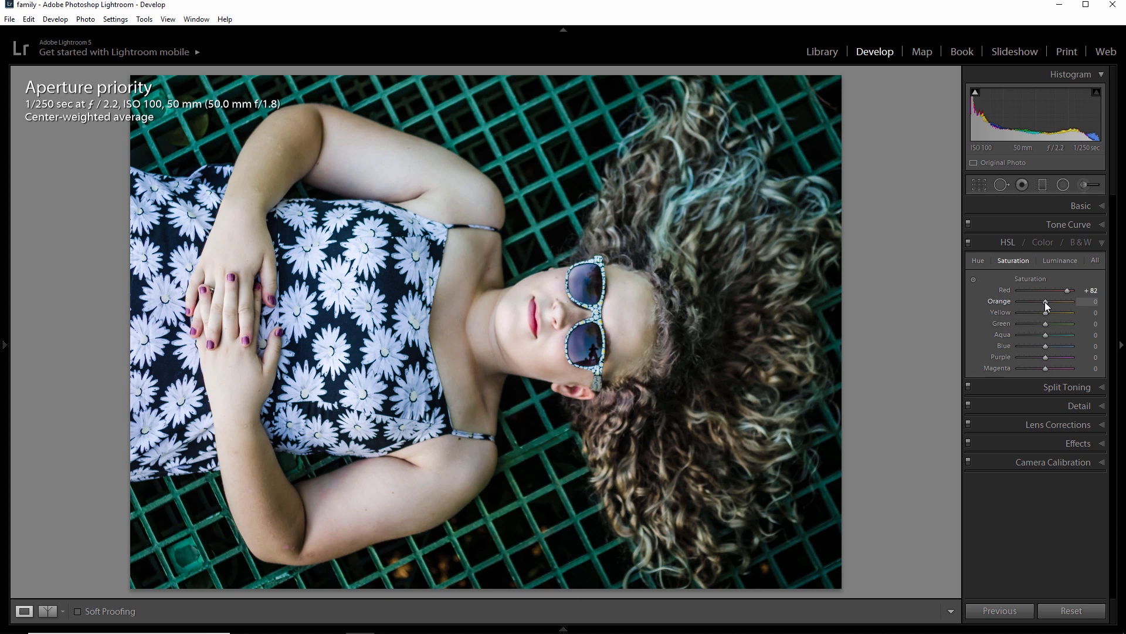
Drop Orange and Yellow saturation to -100, greying the skin and hair
left_click_drag(1045, 301, 1060, 301)
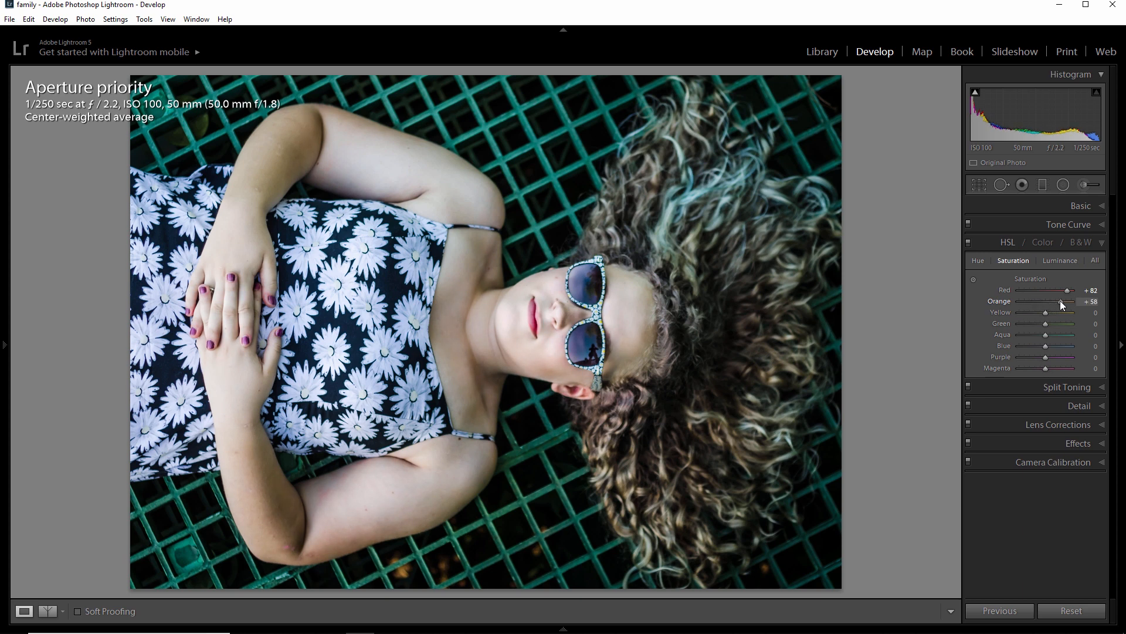
left_click_drag(1049, 301, 1070, 301)
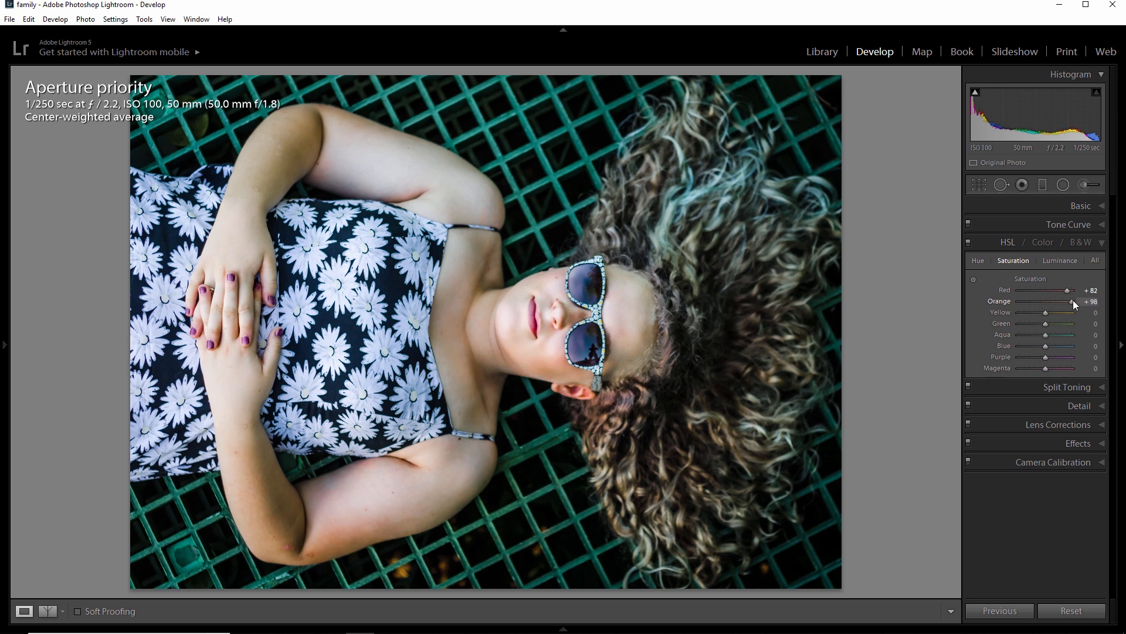
left_click_drag(1070, 302, 1039, 301)
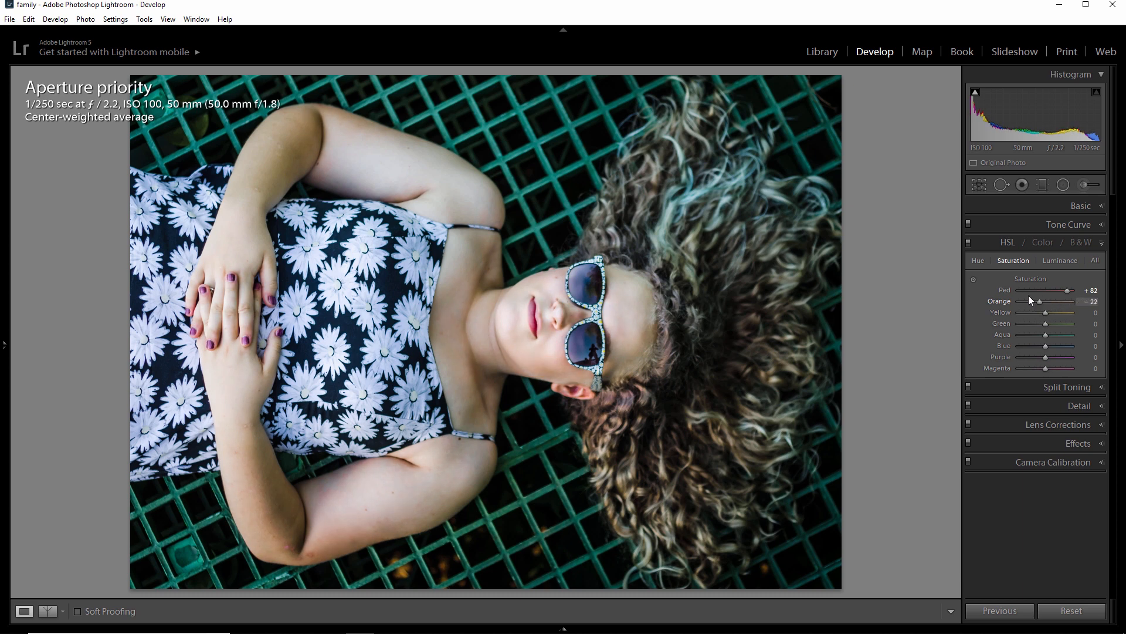
left_click_drag(1041, 301, 1019, 301)
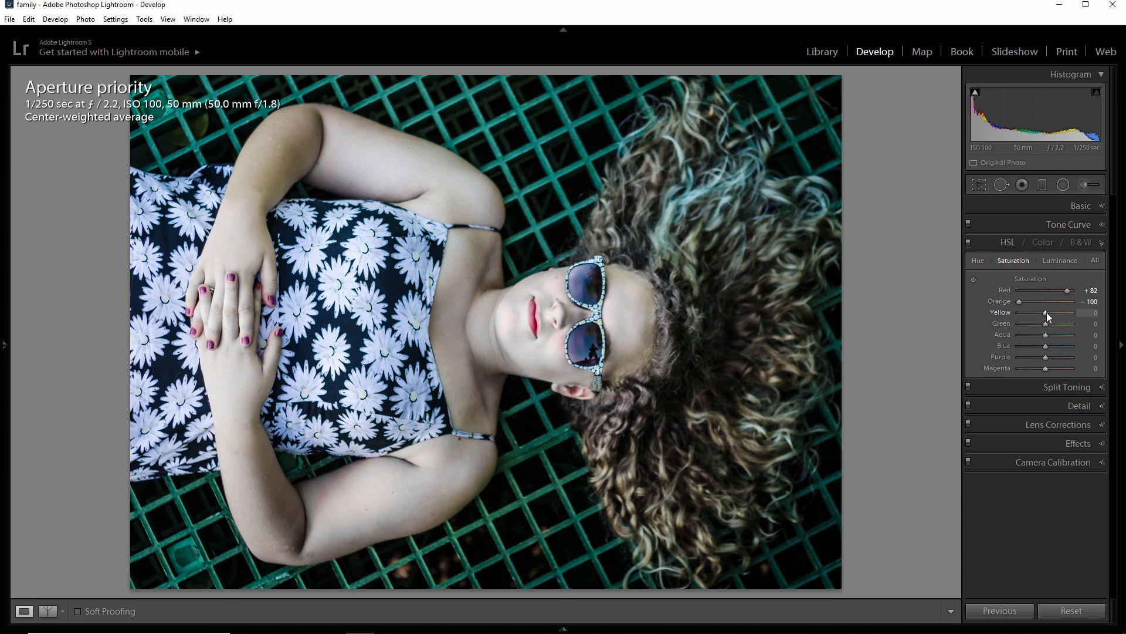
left_click_drag(1046, 312, 1018, 312)
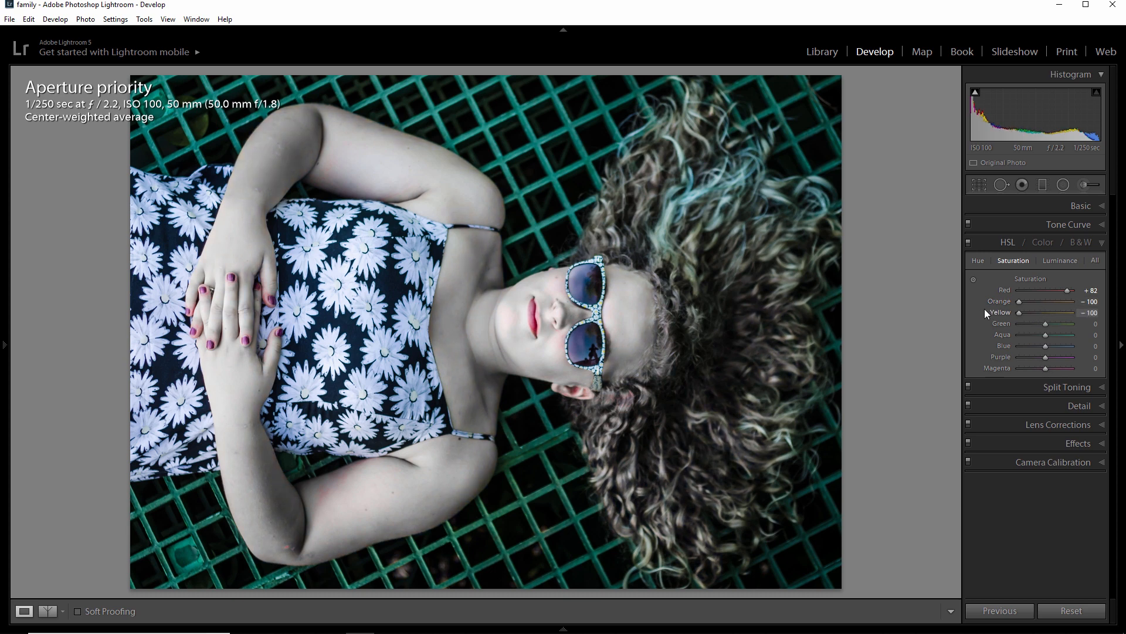
mouse_move(172, 312)
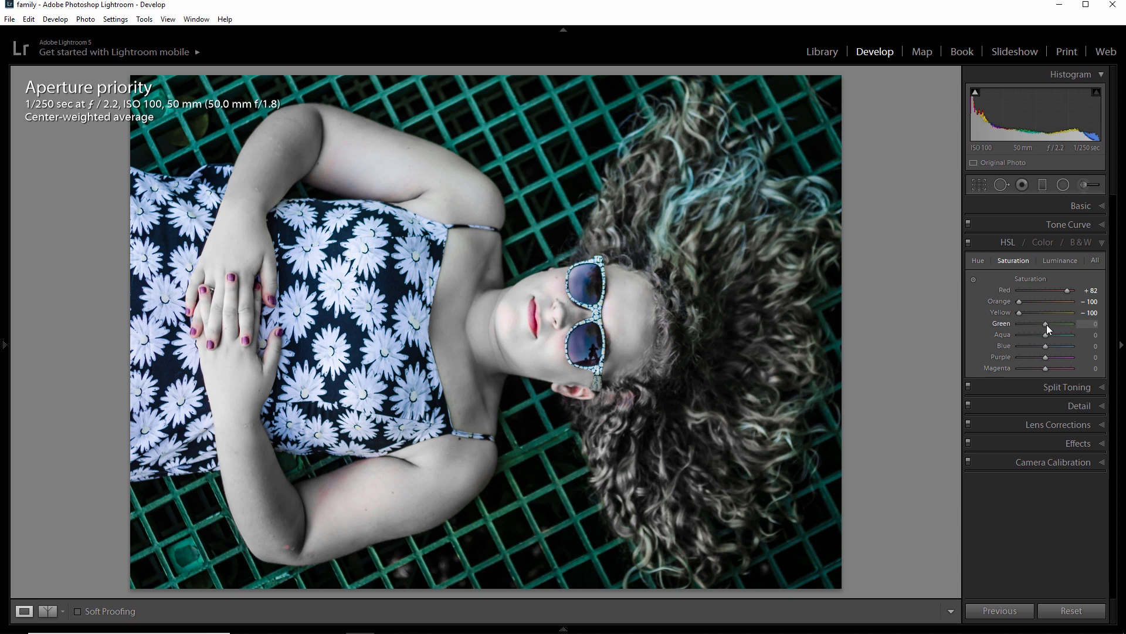
Drop Green saturation to -100 so the grate loses its green
left_click_drag(1045, 324, 1018, 324)
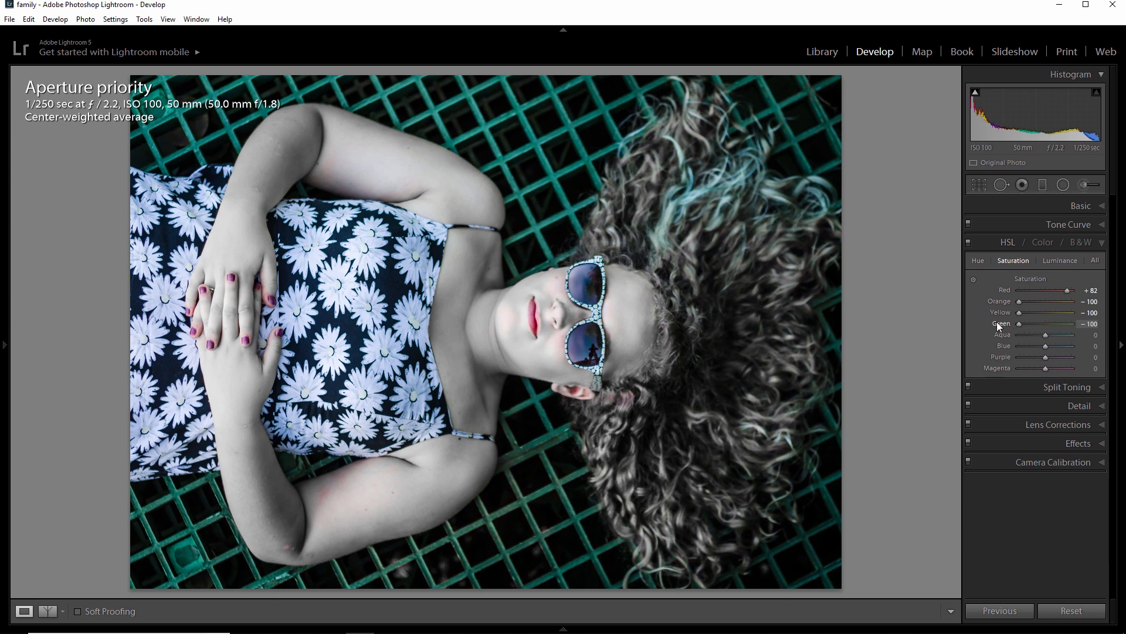
mouse_move(979, 332)
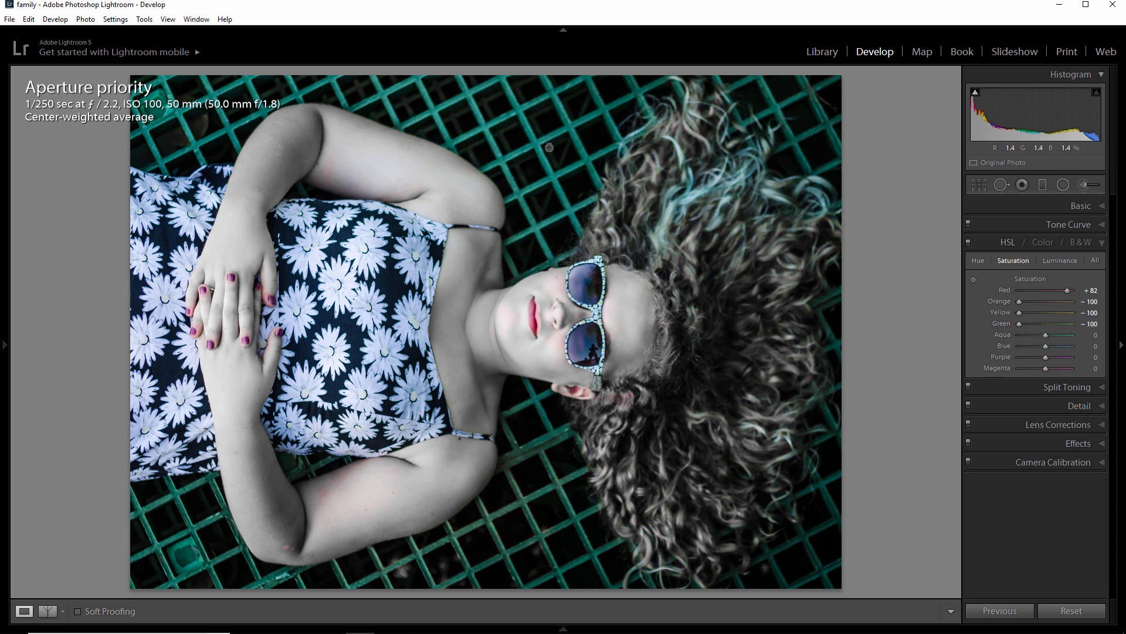
mouse_move(1042, 299)
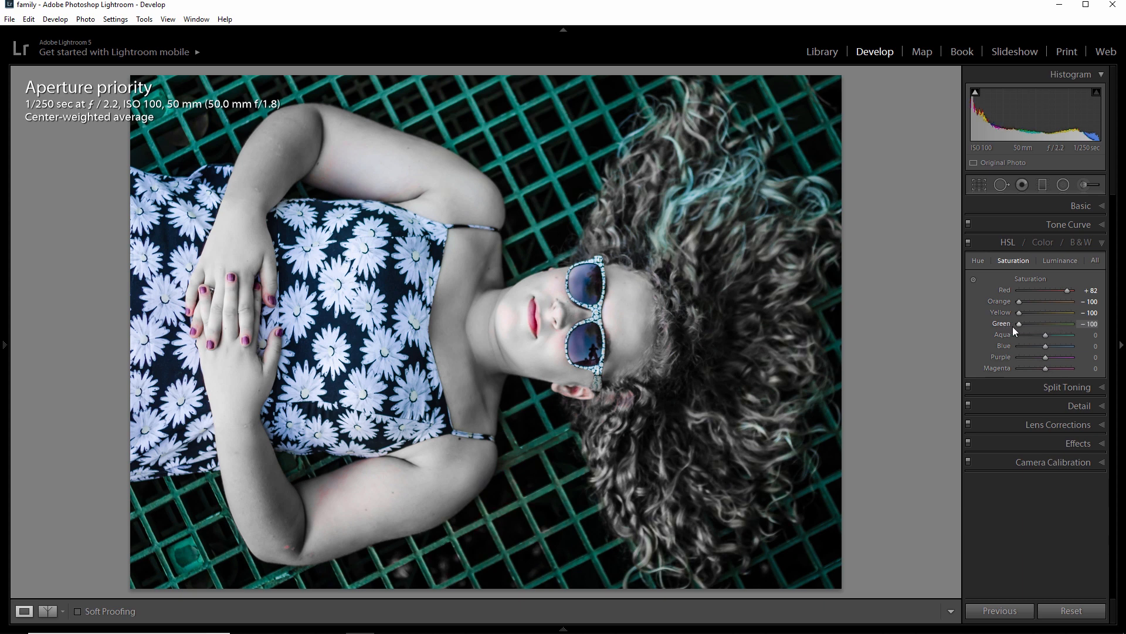
mouse_move(1045, 337)
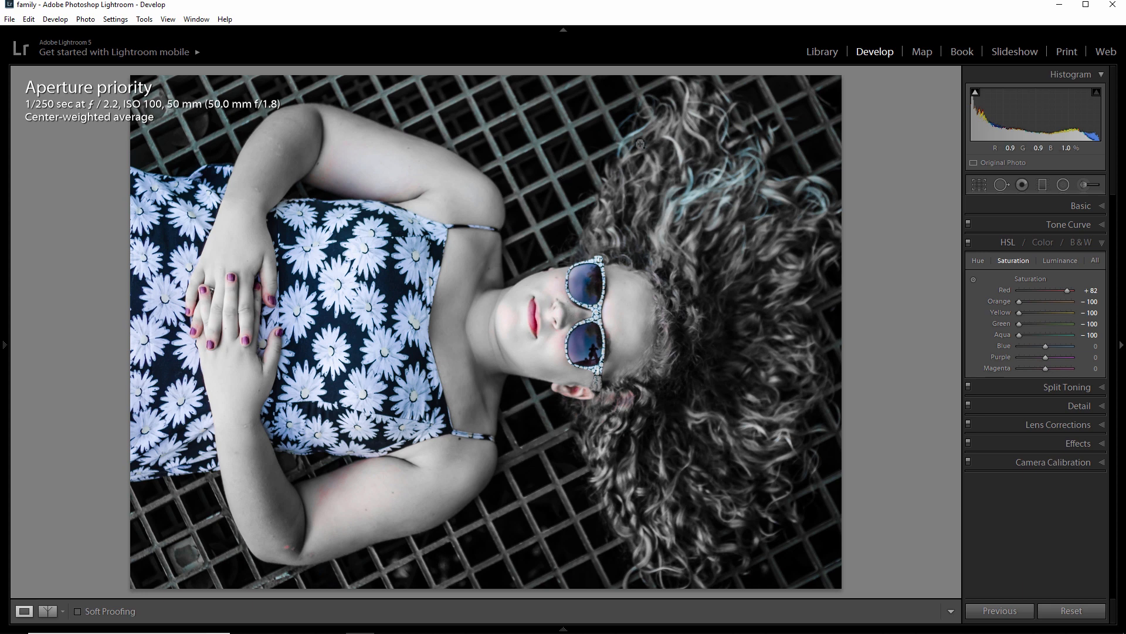
mouse_move(637, 154)
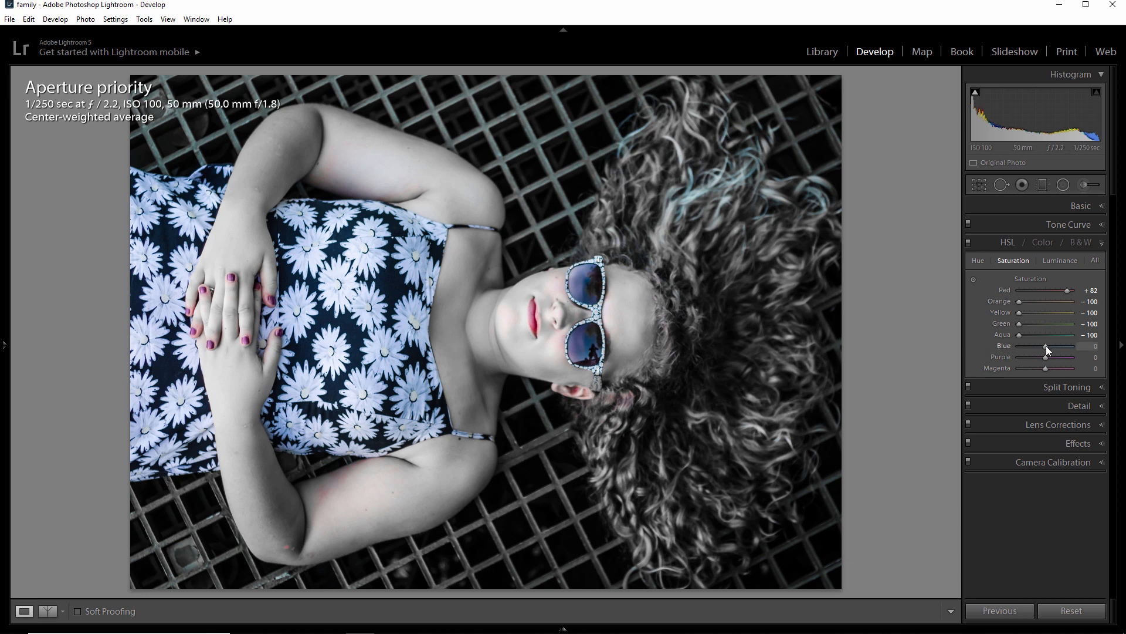
Try the Blue slider through its range and settle it around +51 for a rich blue dress
left_click_drag(1044, 345, 1070, 345)
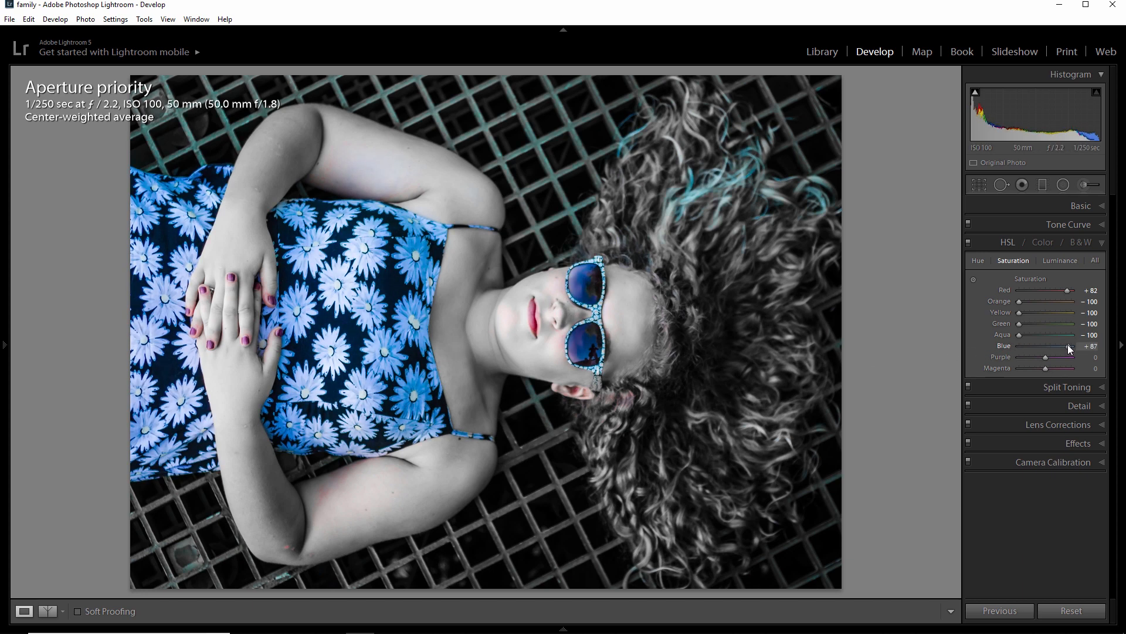
left_click_drag(1068, 345, 1064, 345)
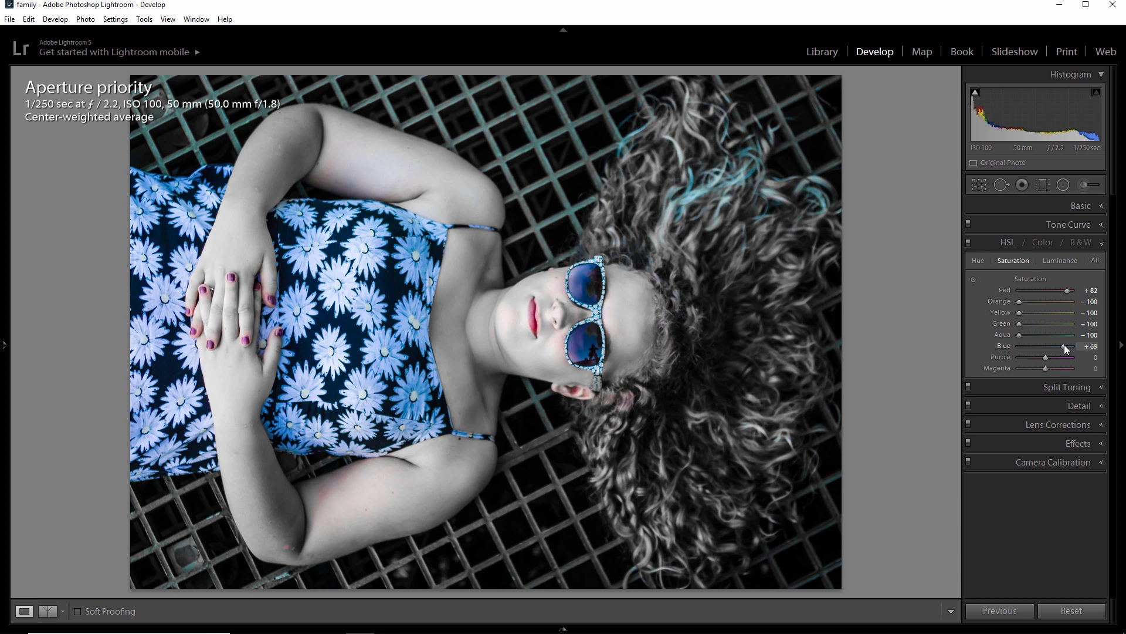
left_click_drag(1064, 344, 1020, 345)
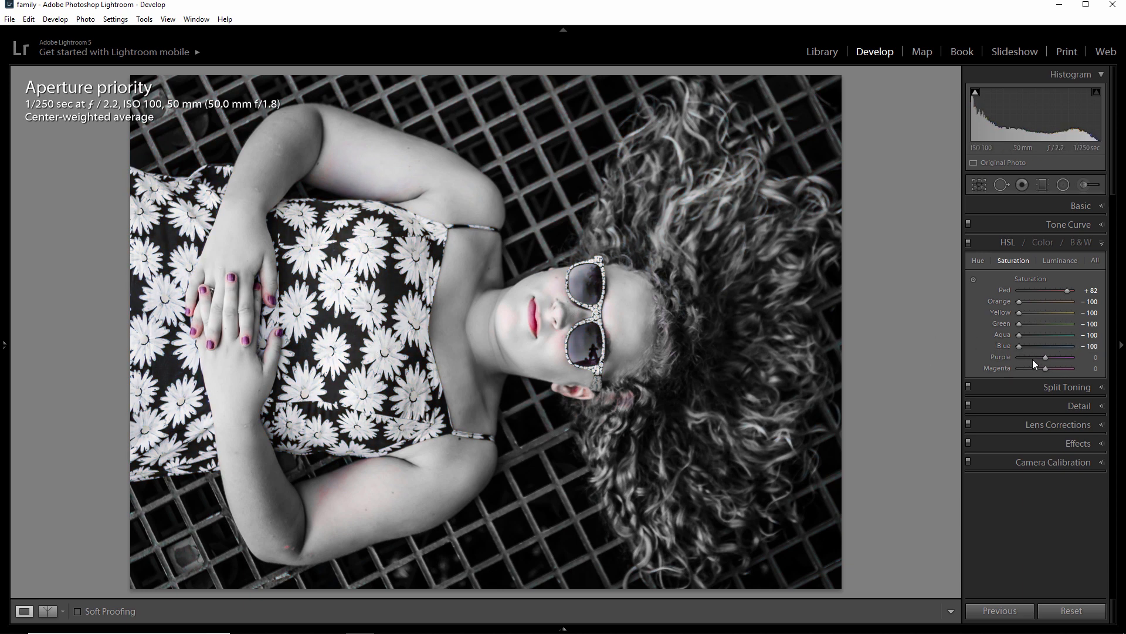
left_click_drag(1018, 344, 1025, 345)
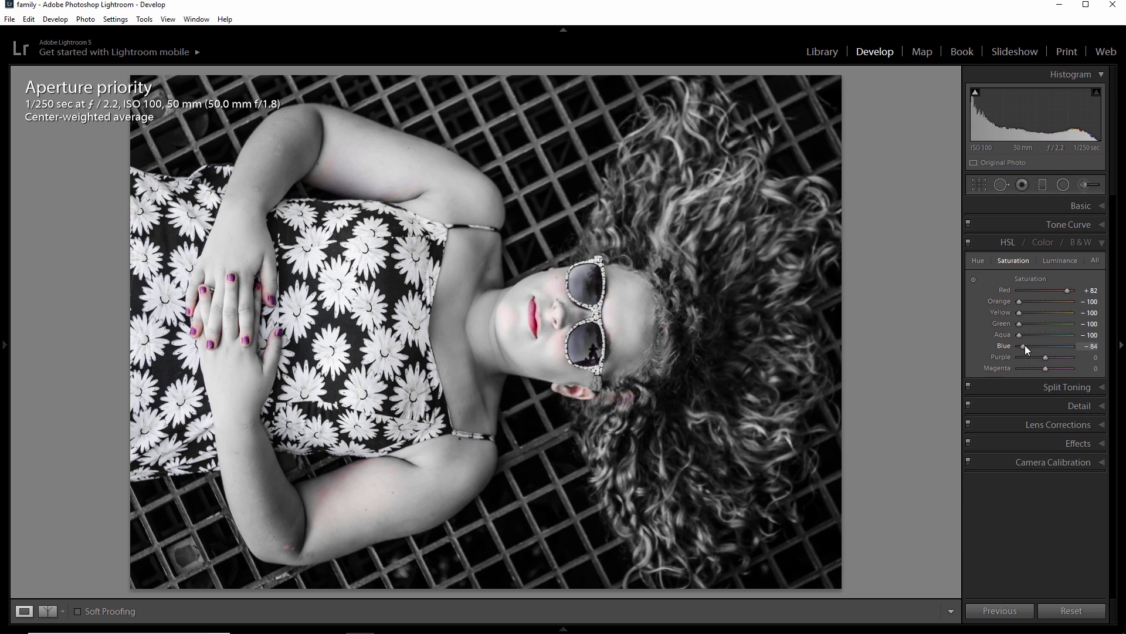
left_click_drag(1025, 345, 1051, 345)
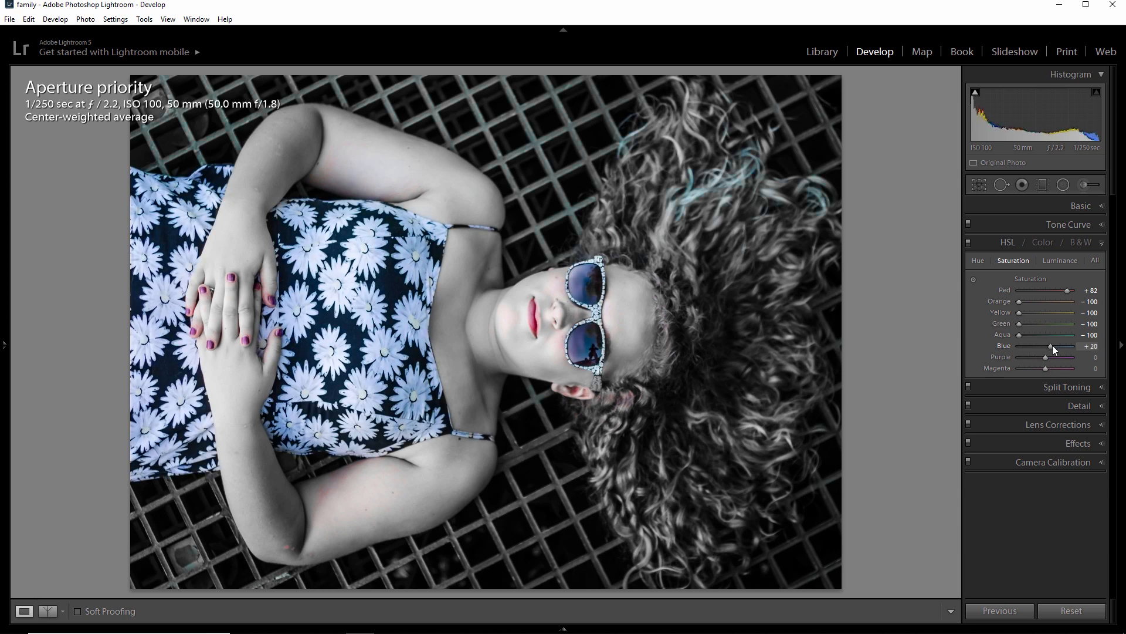
left_click_drag(1052, 345, 1059, 345)
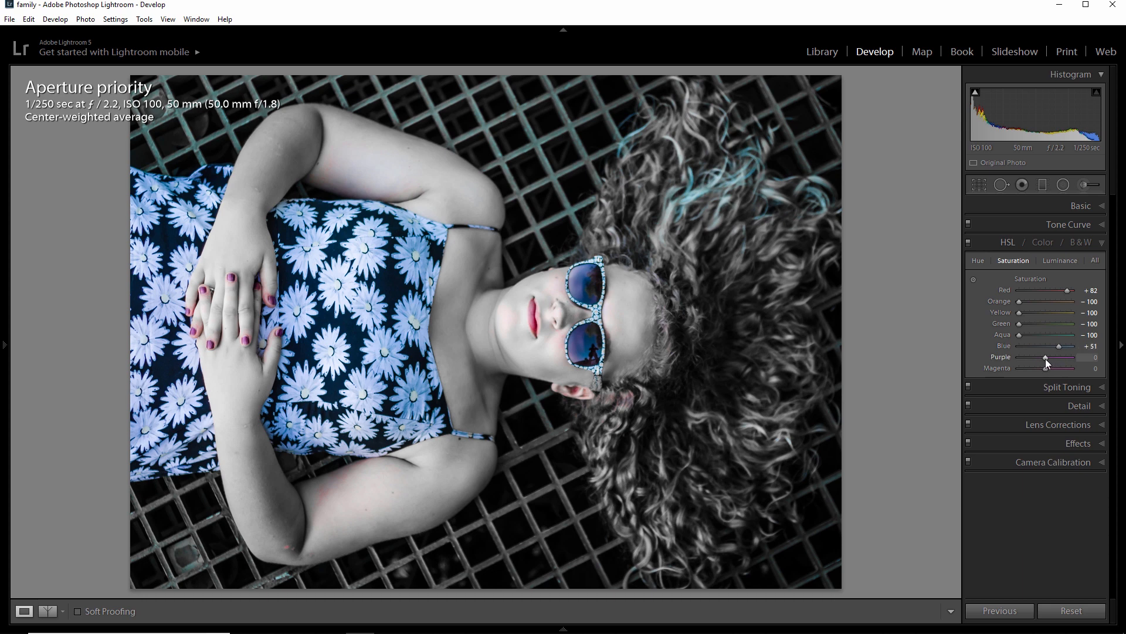
Swing Purple saturation from -100 upward and settle it at +51
left_click_drag(1059, 357, 1019, 357)
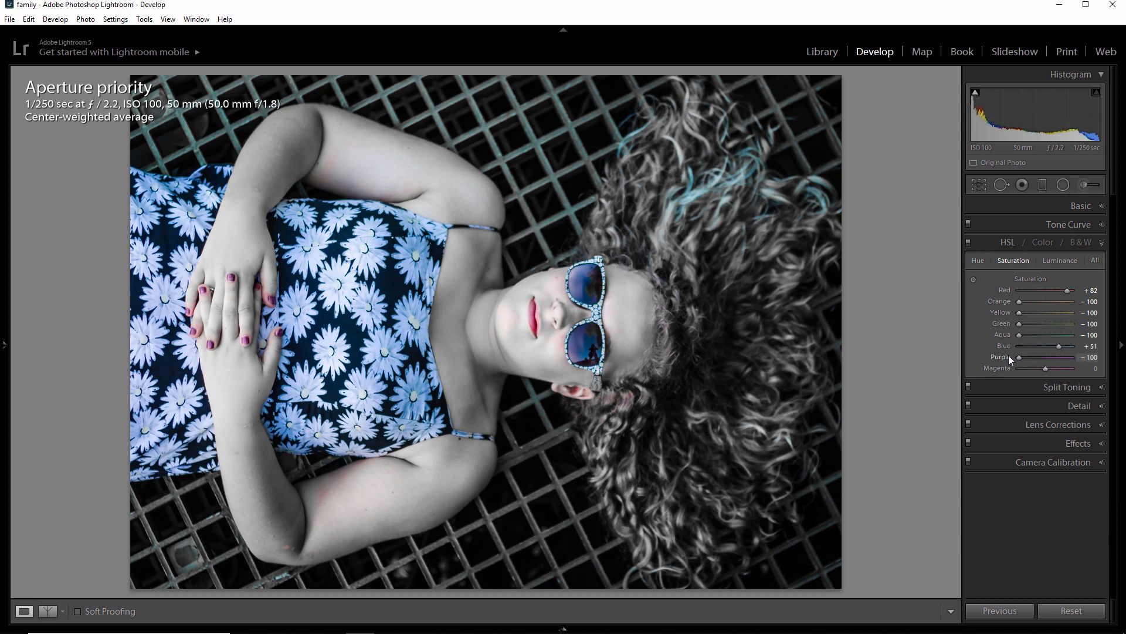
left_click_drag(1018, 357, 1063, 357)
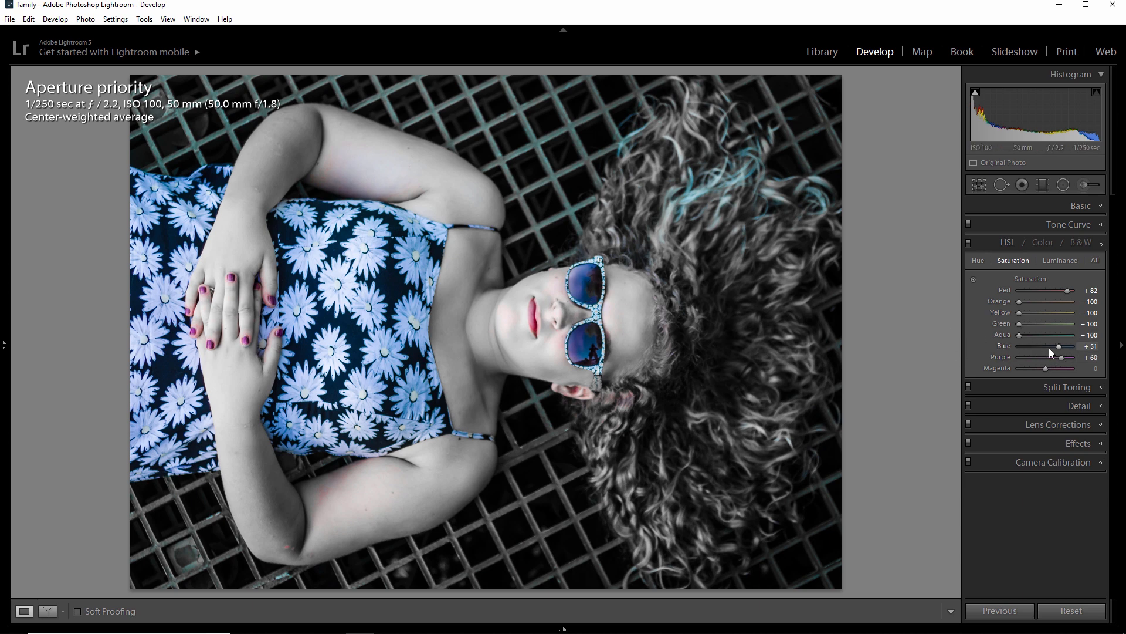
left_click_drag(1063, 357, 1019, 357)
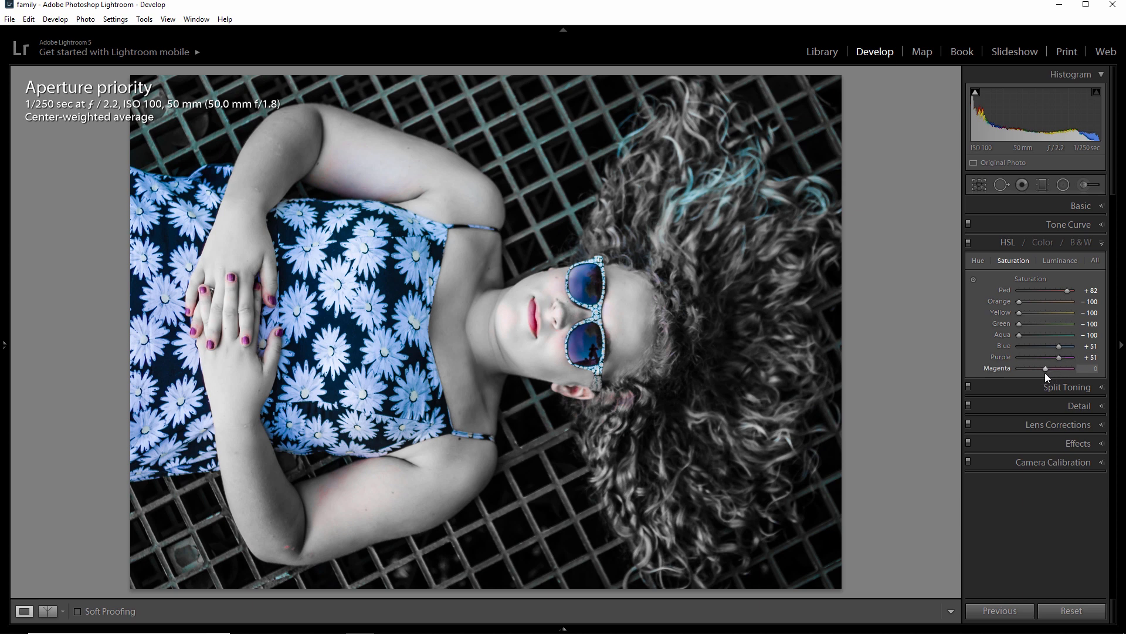
mouse_move(1046, 373)
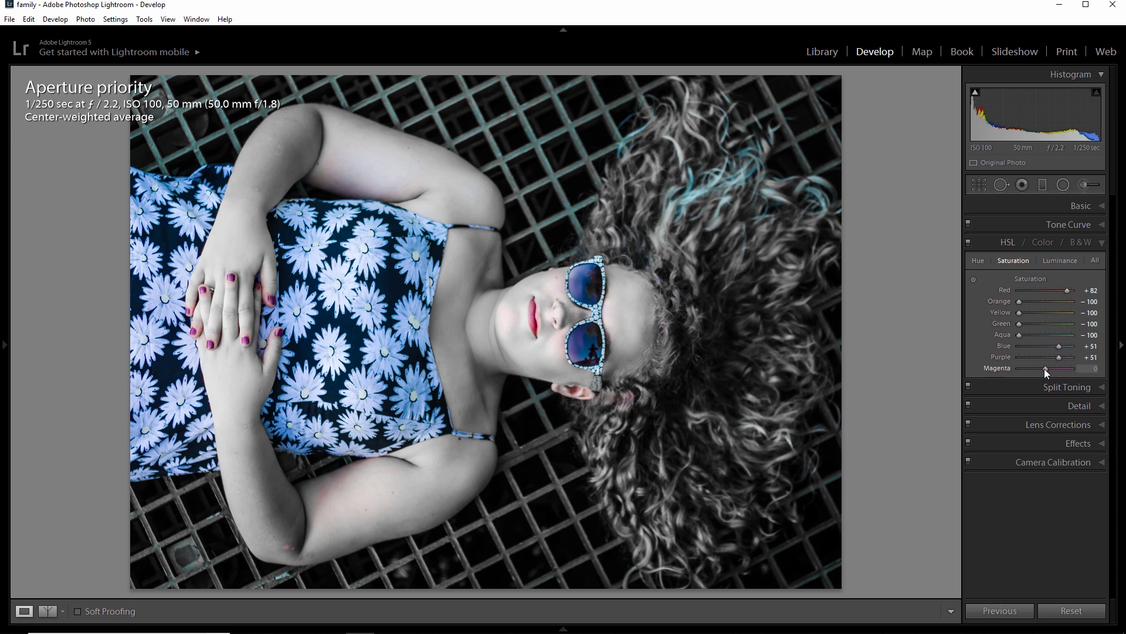
Run the Magenta slider through its range and settle it at +58 for pinkish-red lips and nails
left_click_drag(1046, 368, 1060, 369)
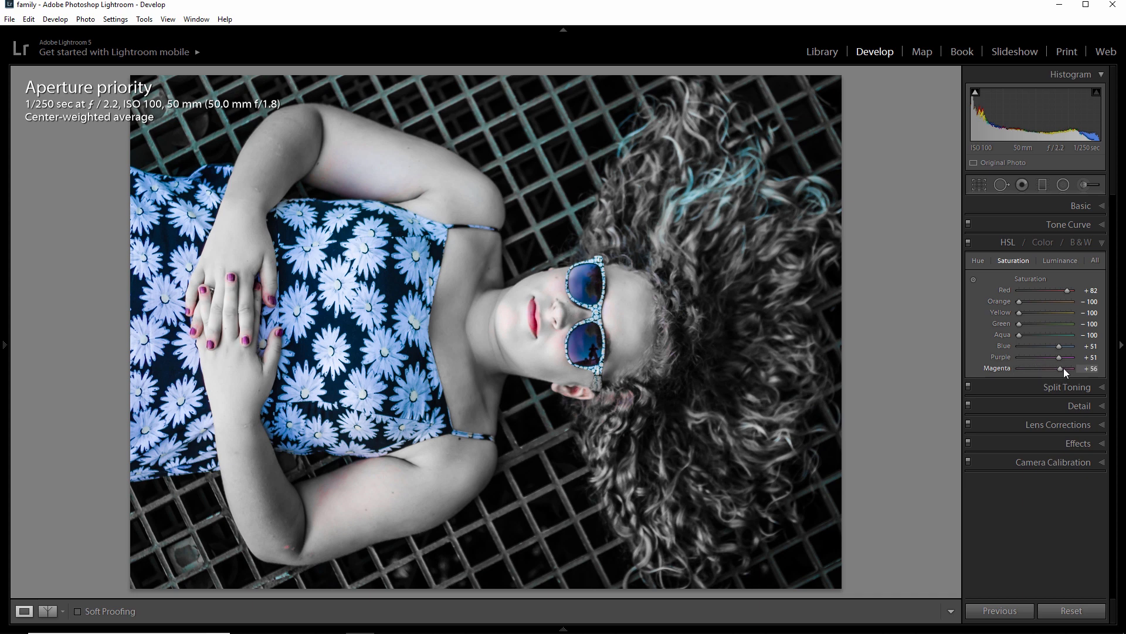
left_click_drag(1059, 368, 1016, 367)
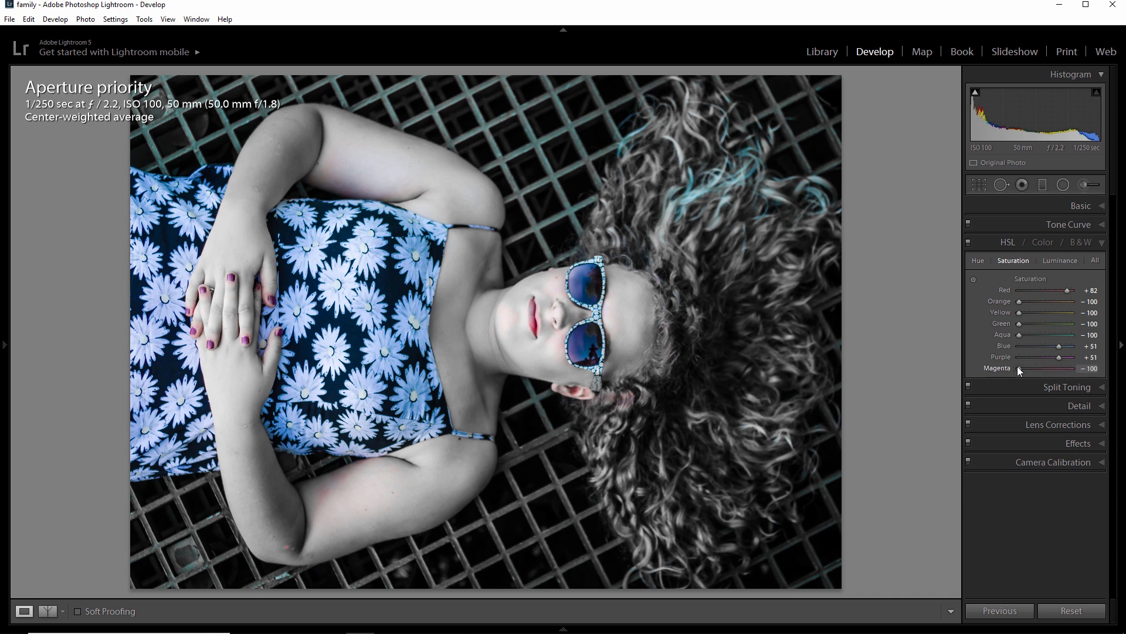
left_click_drag(1016, 367, 1068, 367)
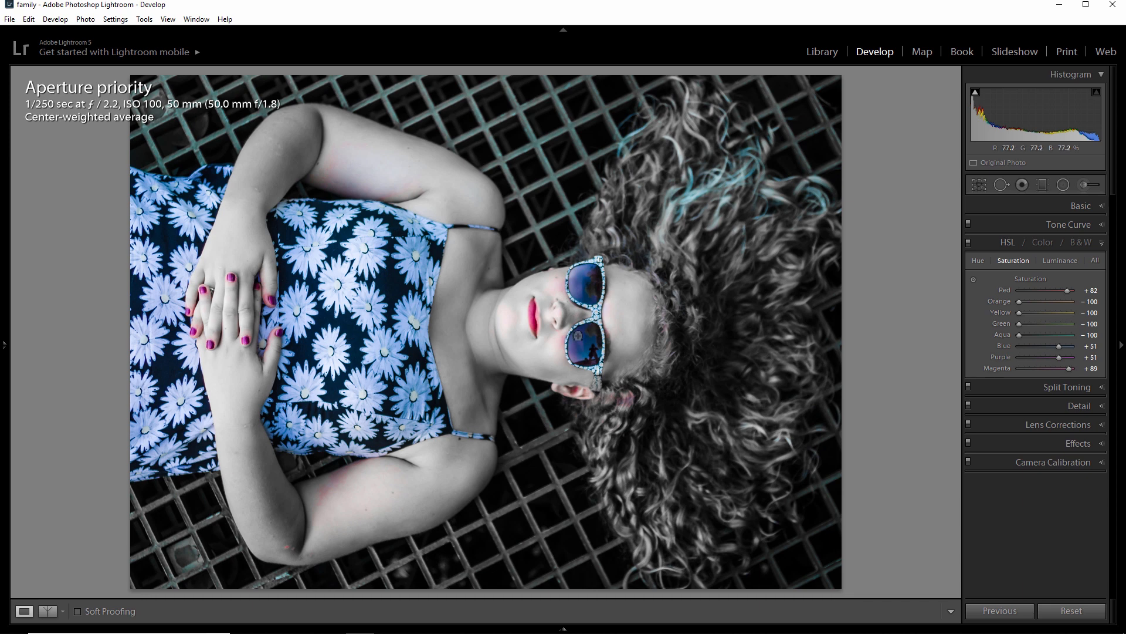
left_click_drag(1070, 367, 1065, 367)
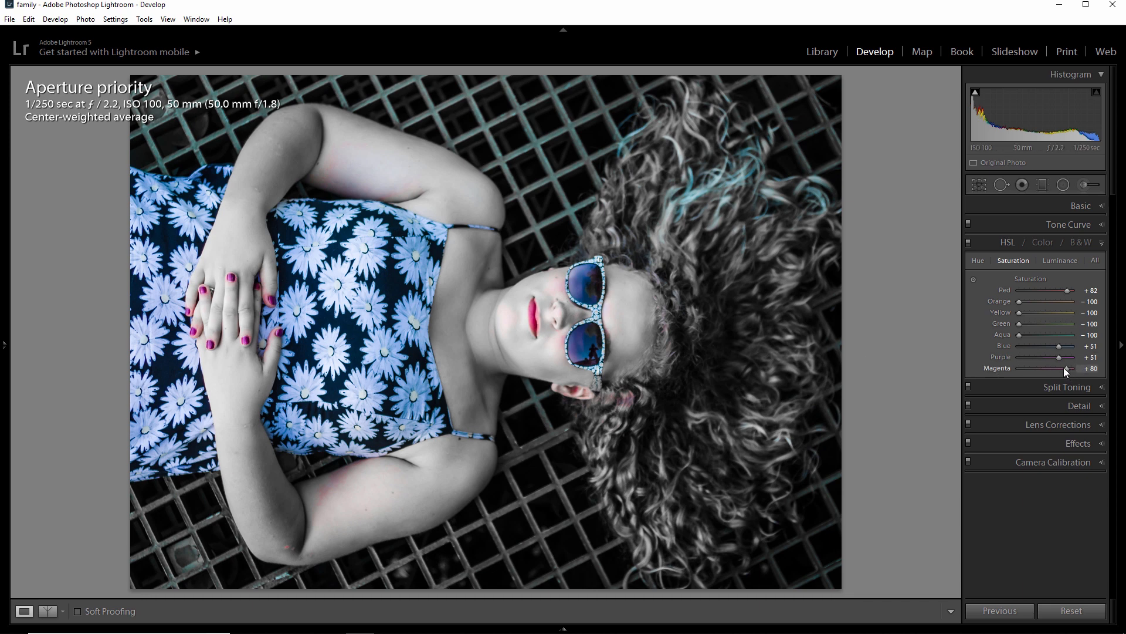
left_click_drag(1067, 368, 1057, 367)
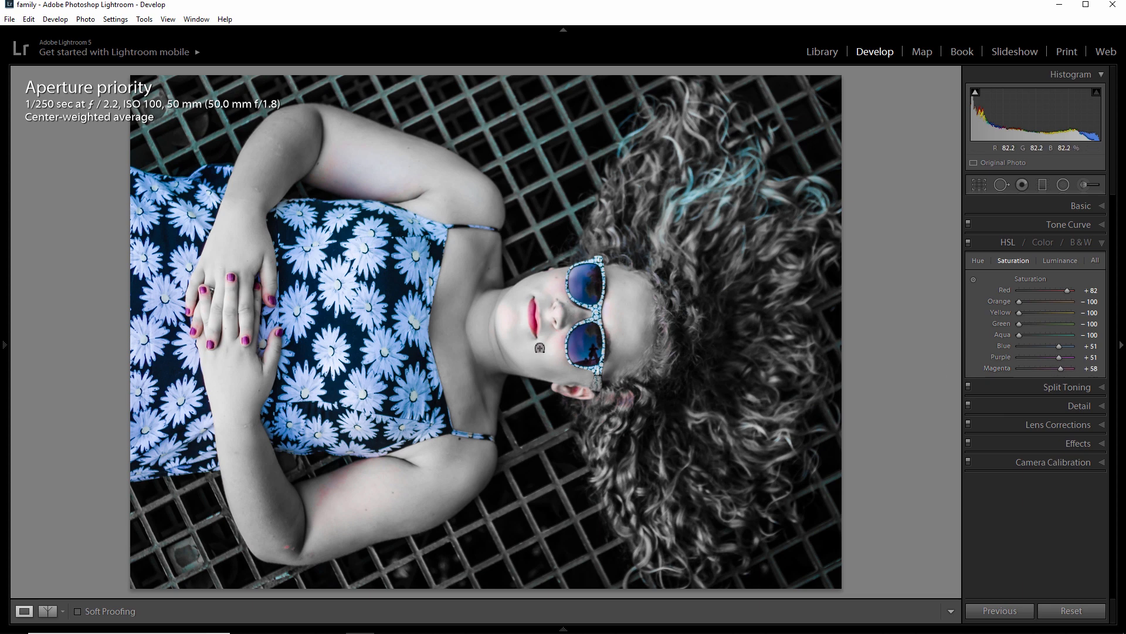
mouse_move(676, 220)
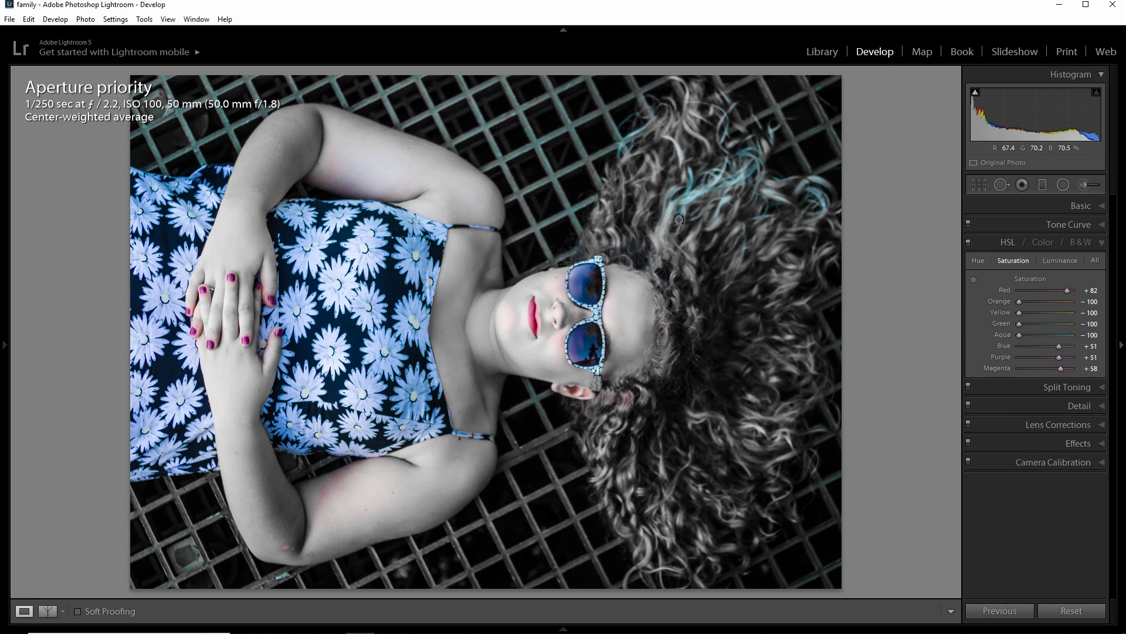
mouse_move(692, 247)
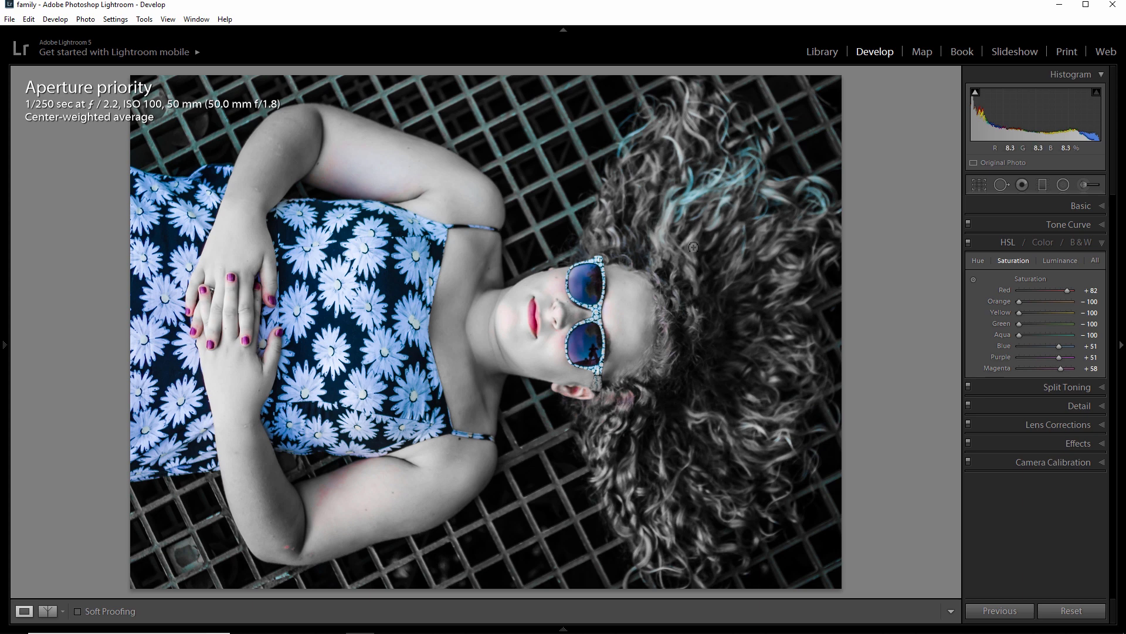
mouse_move(704, 202)
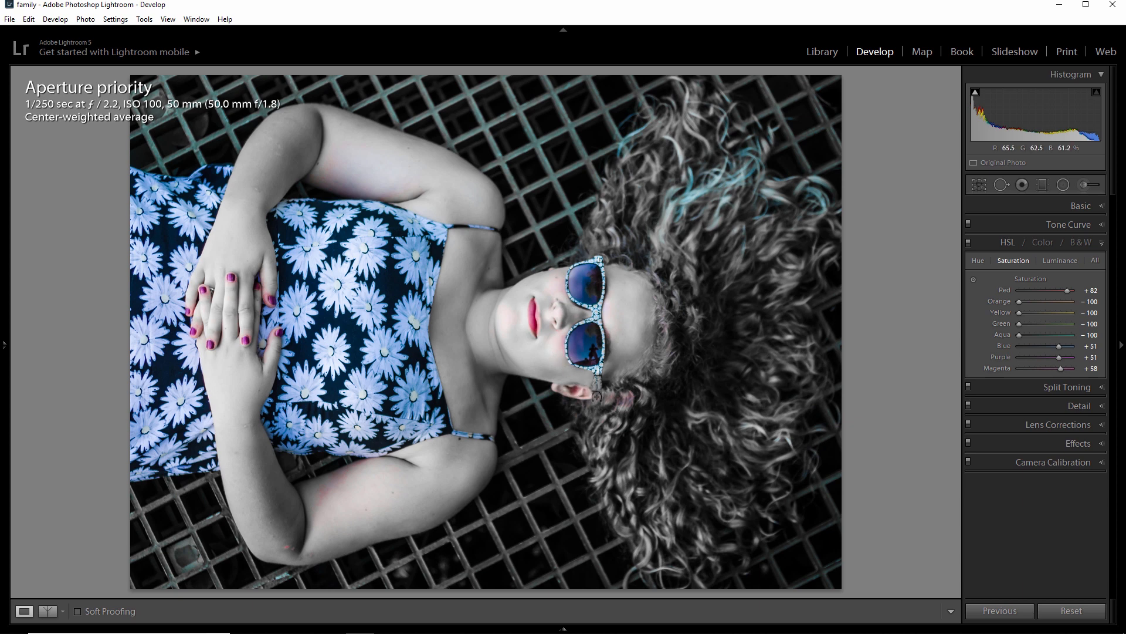
mouse_move(520, 543)
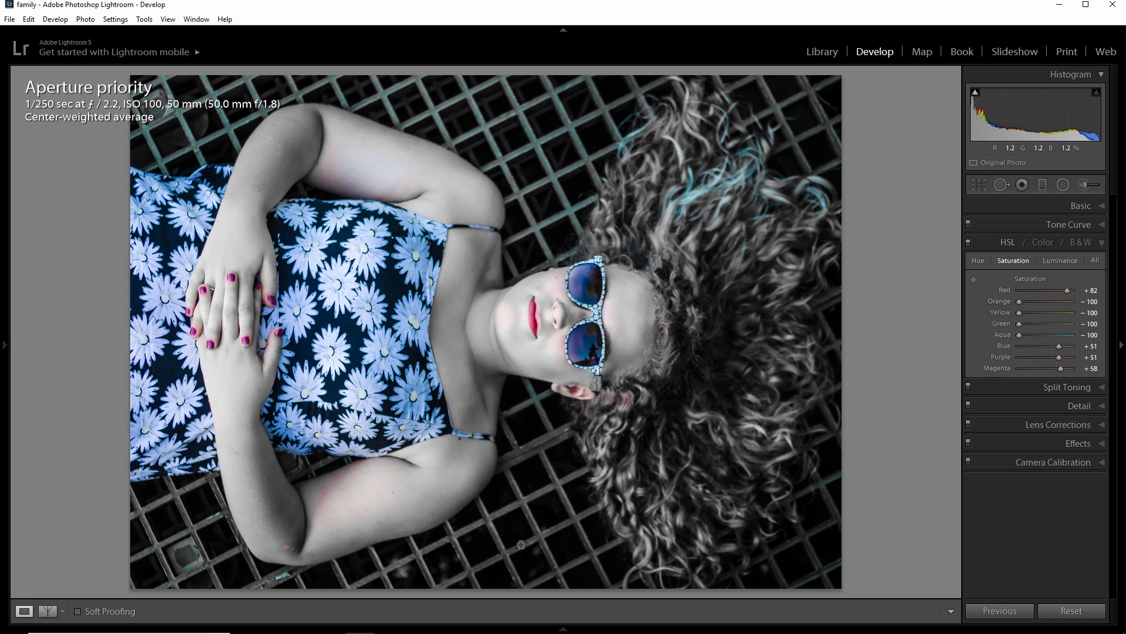
mouse_move(1086, 184)
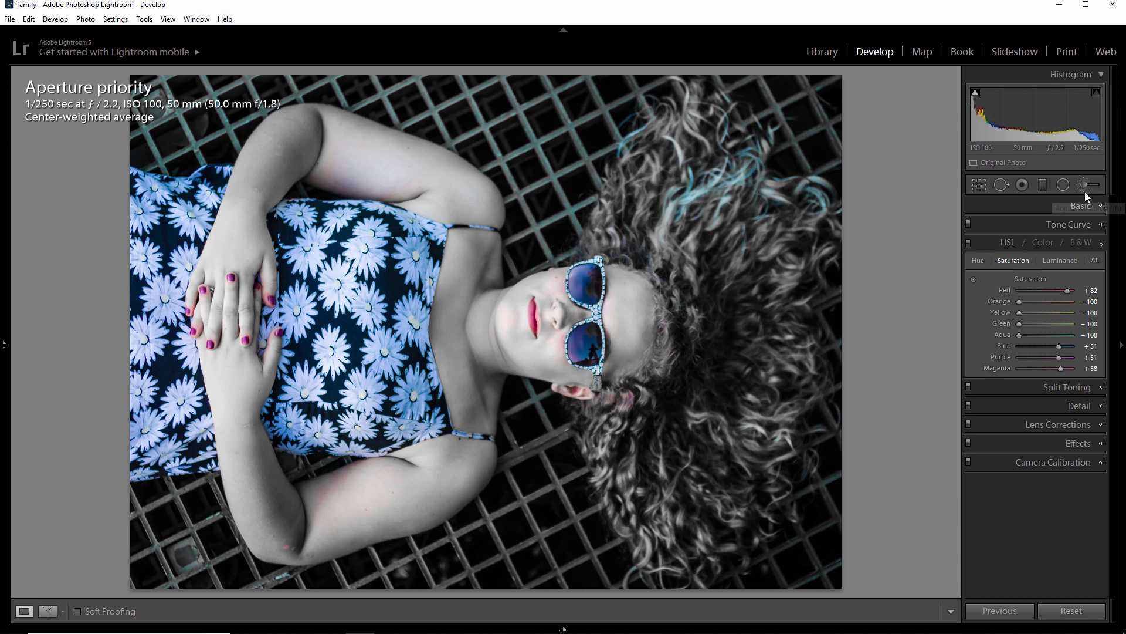
mouse_move(1089, 186)
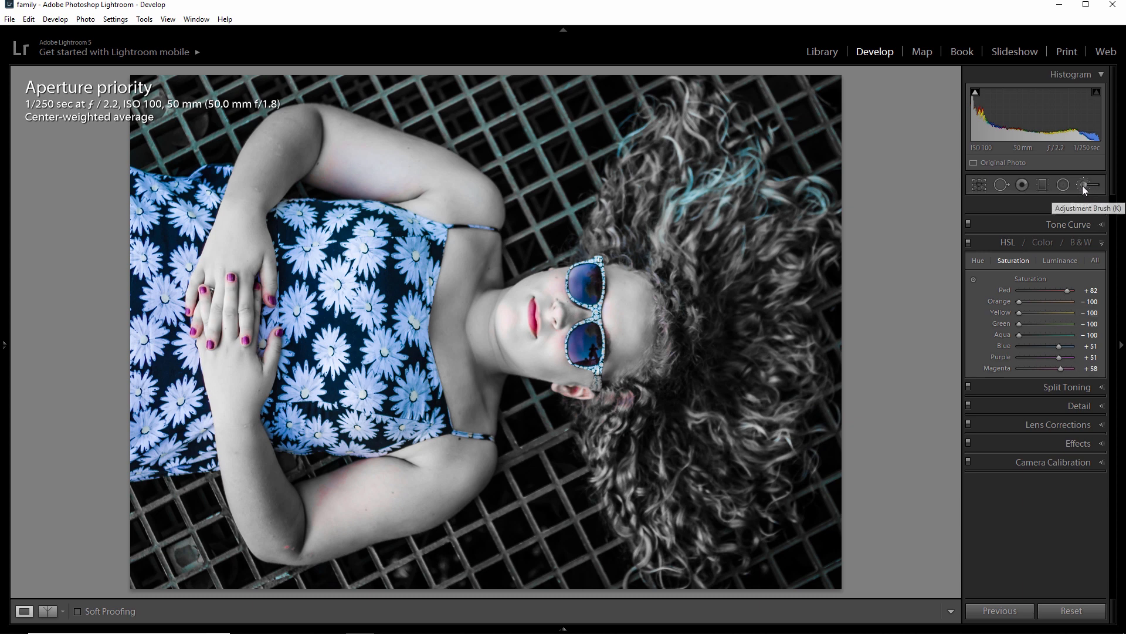
Start a new -100 saturation Adjustment Brush with flow 55 and feather about 58
left_click(1086, 184)
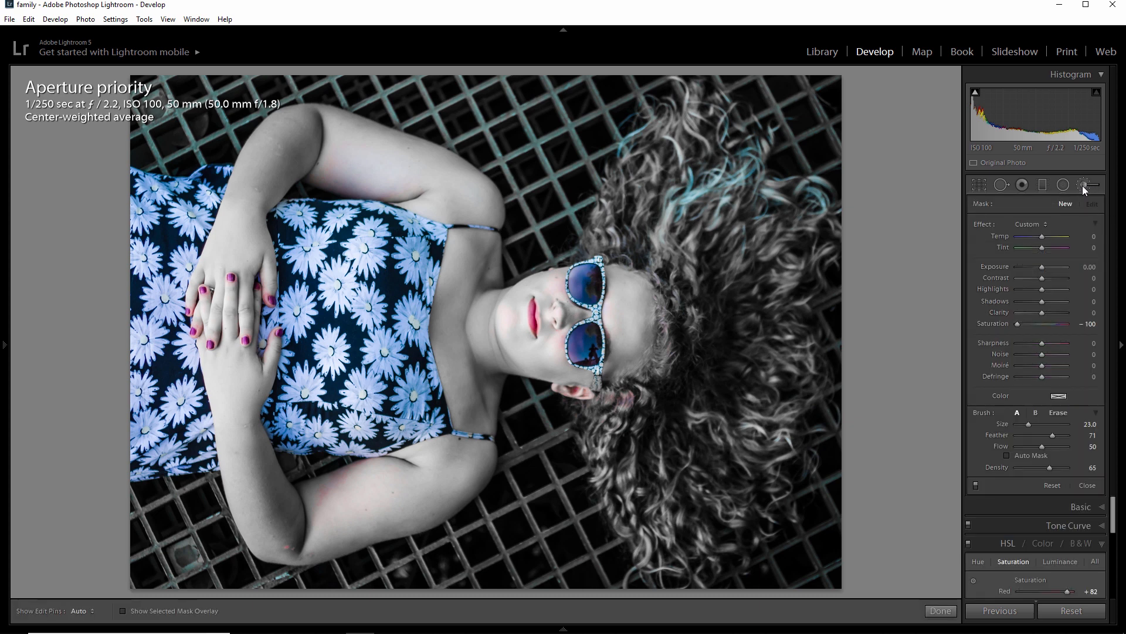
mouse_move(698, 206)
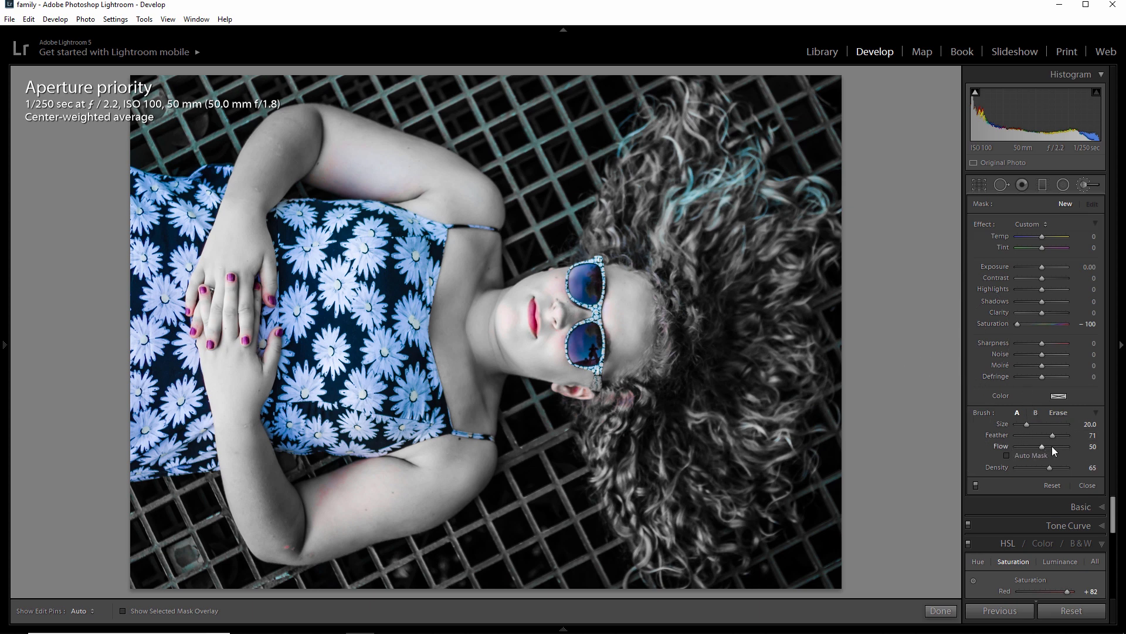
left_click_drag(1042, 446, 1067, 445)
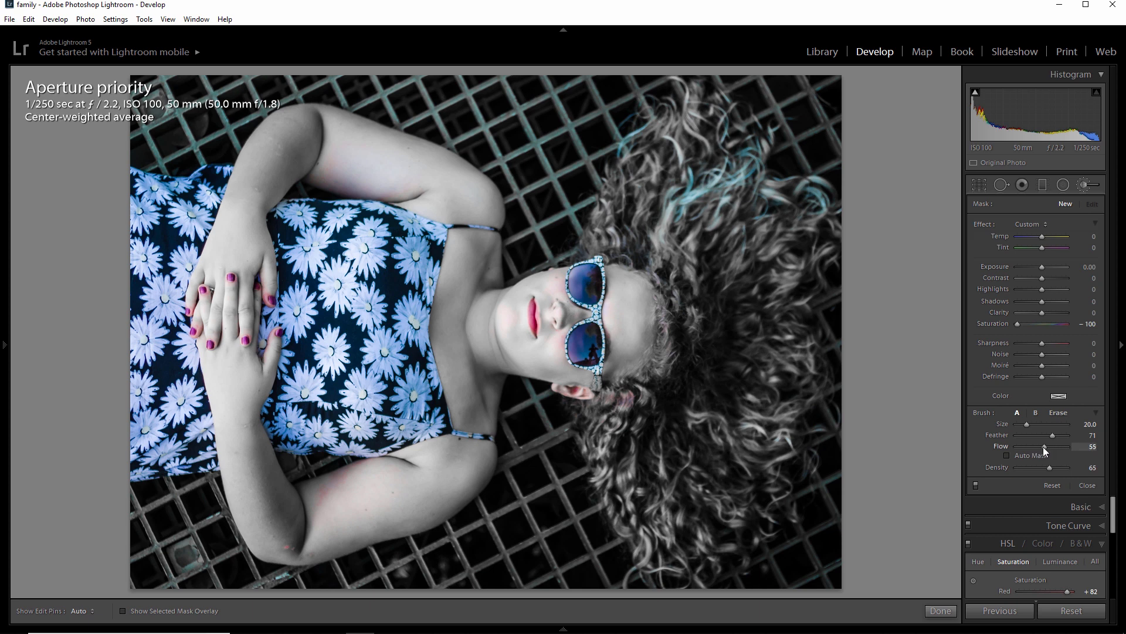
mouse_move(1042, 446)
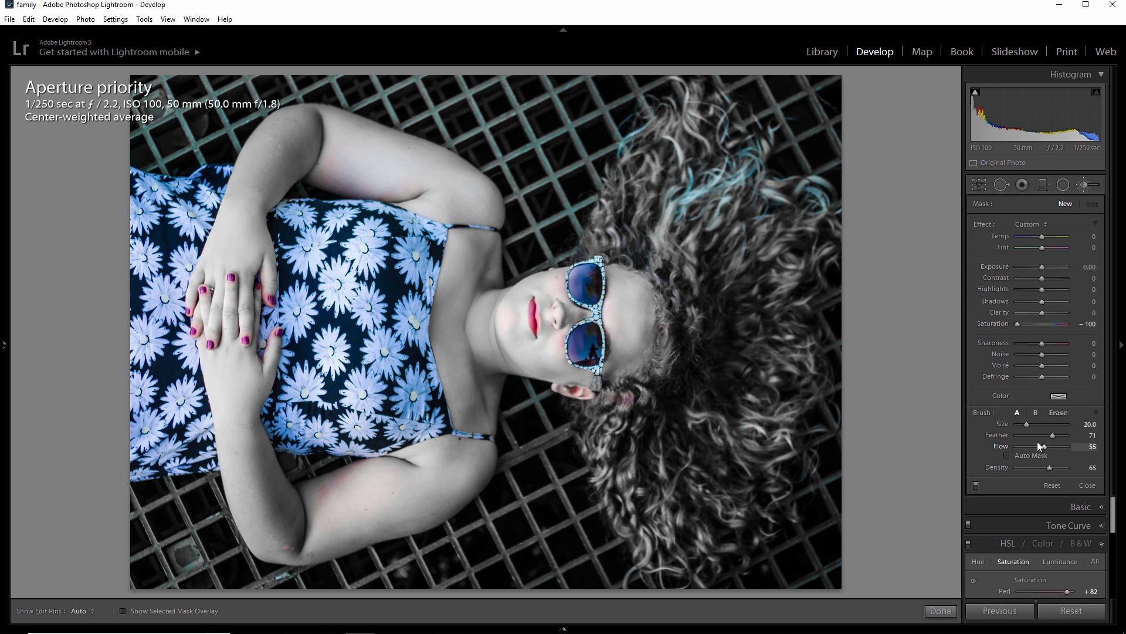
mouse_move(922, 421)
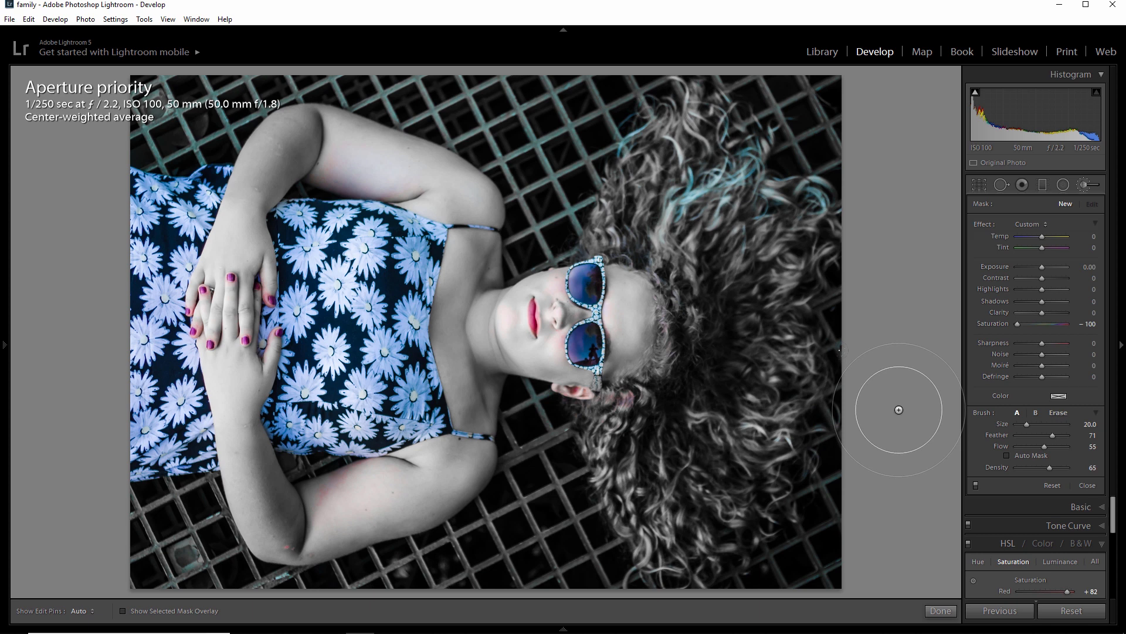
mouse_move(910, 414)
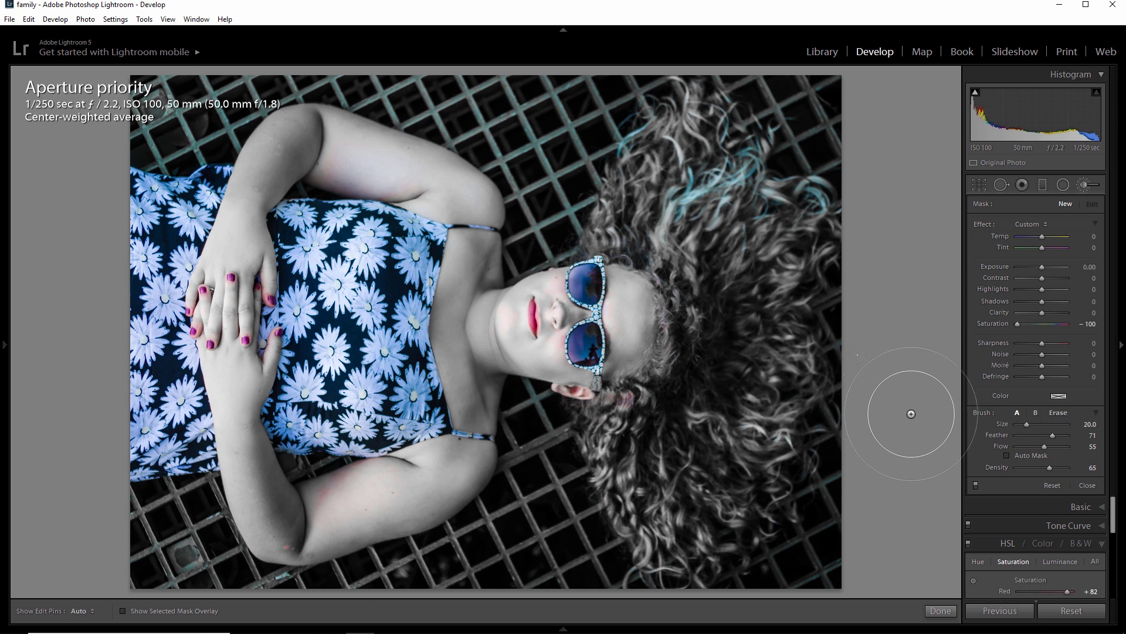
left_click_drag(1055, 435, 1043, 434)
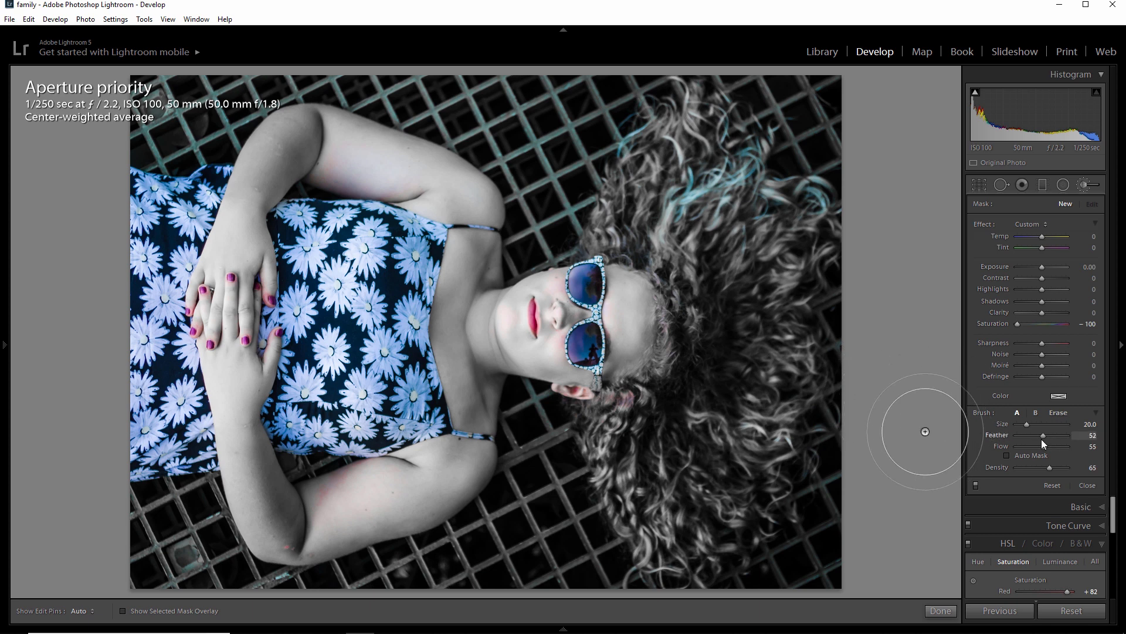
left_click_drag(1056, 437, 1046, 437)
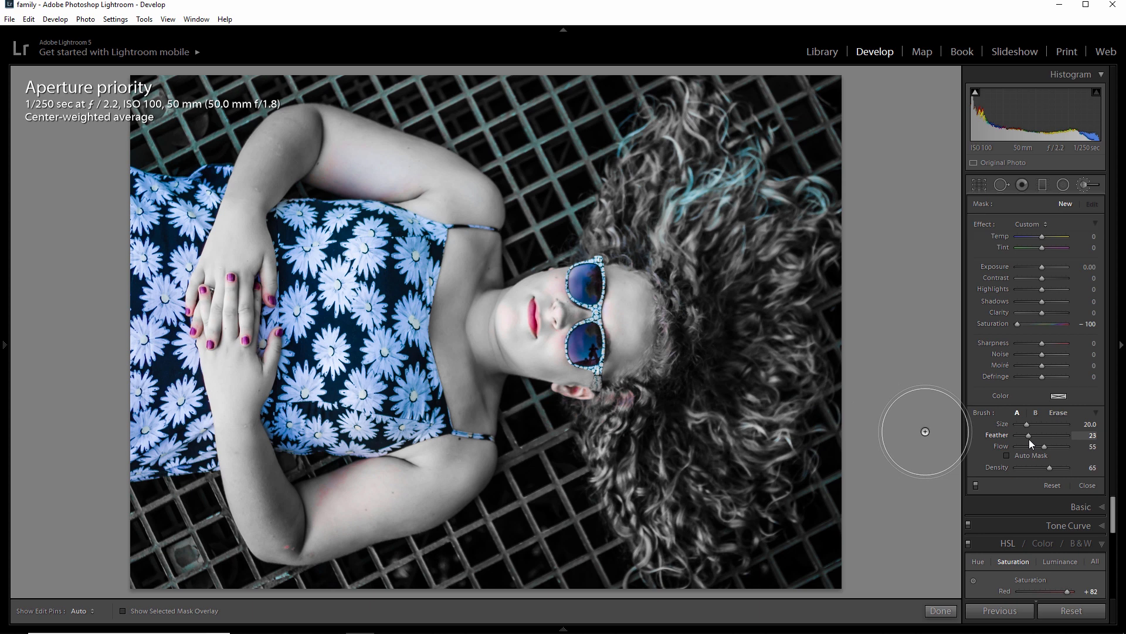
left_click_drag(1047, 434, 1070, 435)
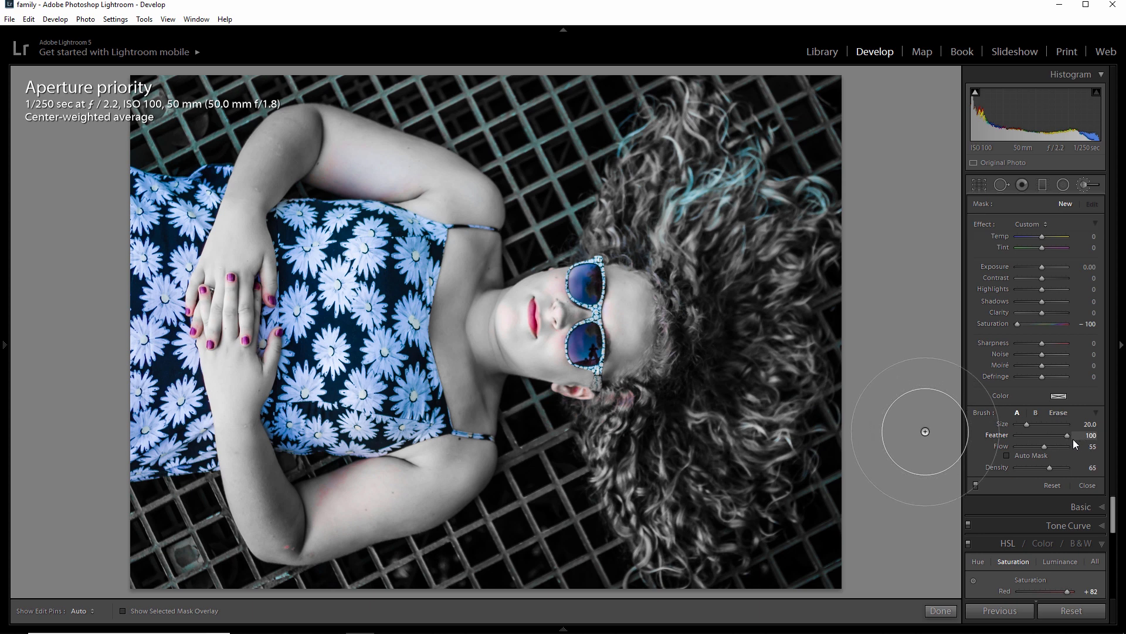
left_click_drag(1066, 435, 1049, 435)
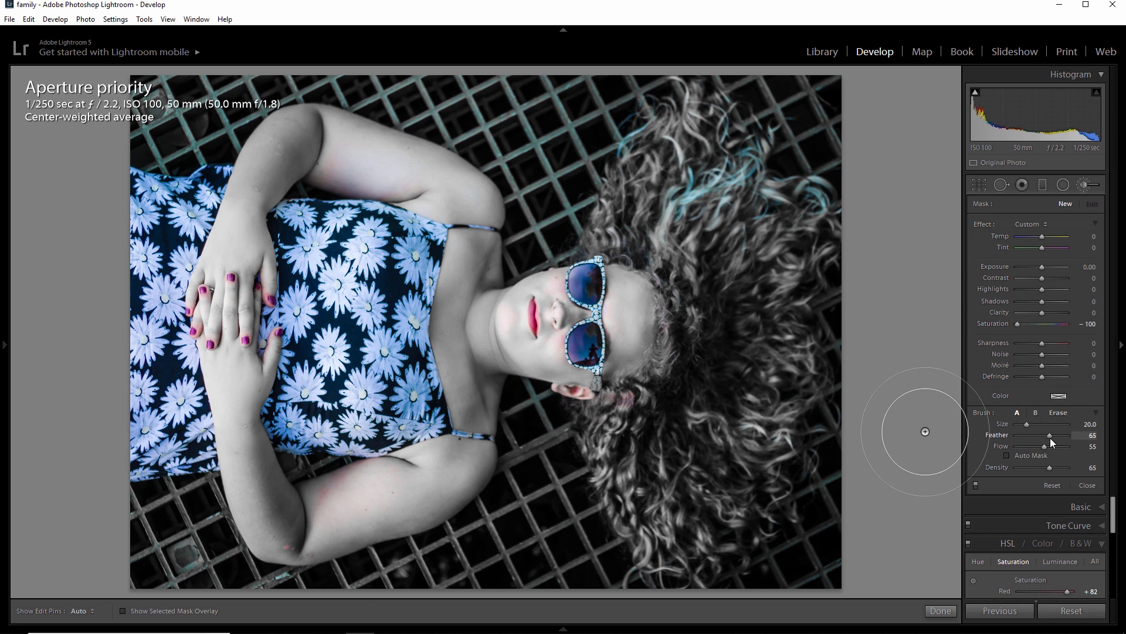
left_click_drag(1056, 436, 1046, 436)
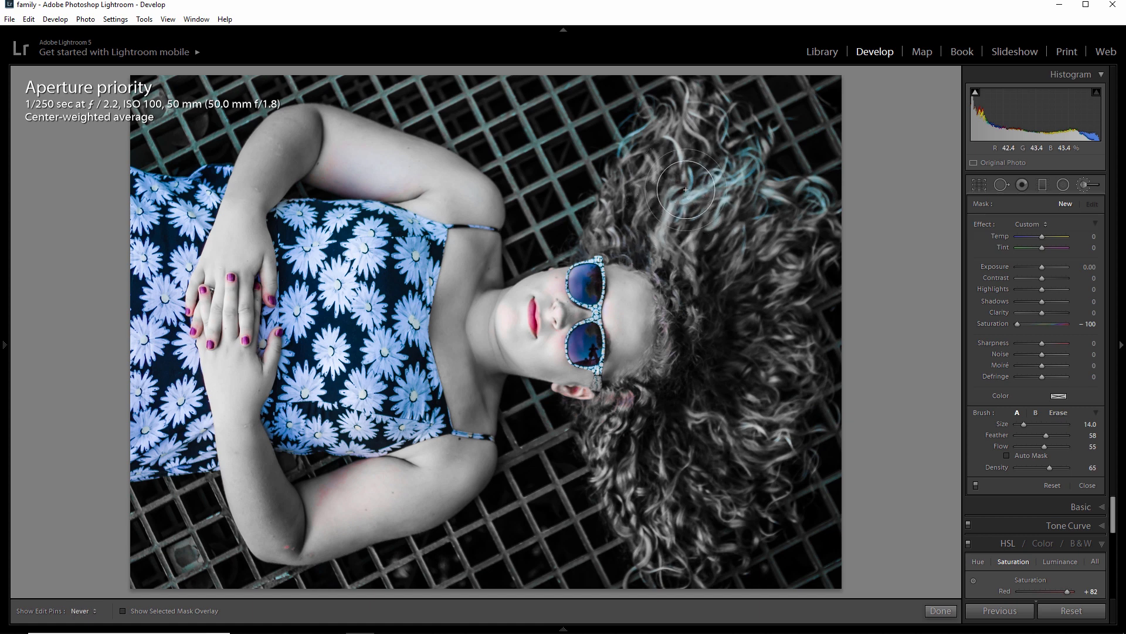
mouse_move(684, 194)
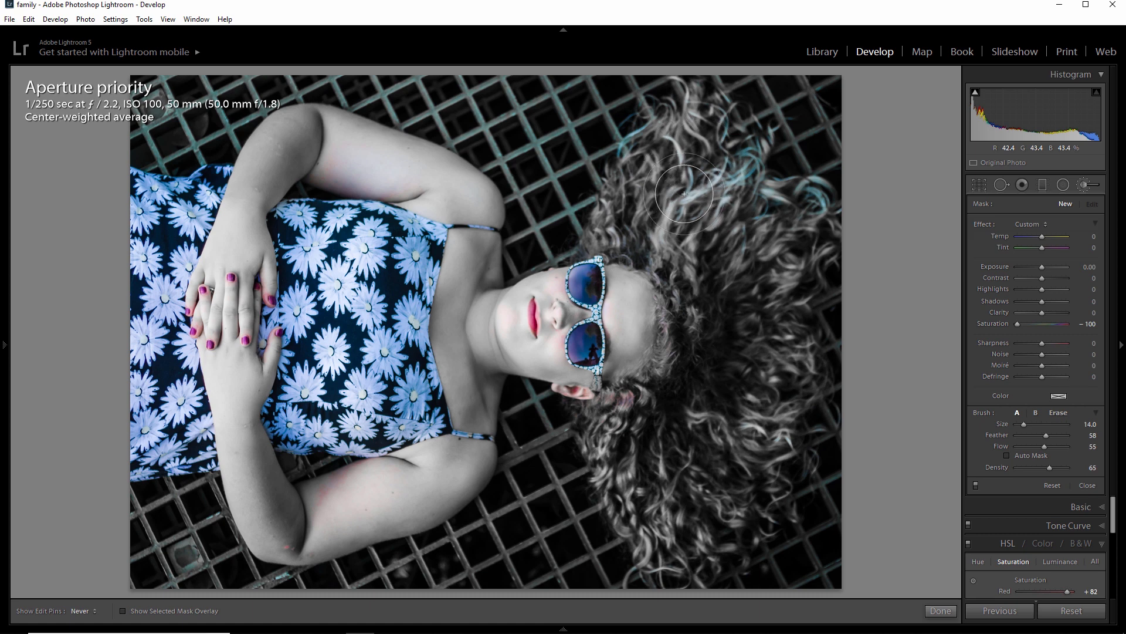
mouse_move(724, 194)
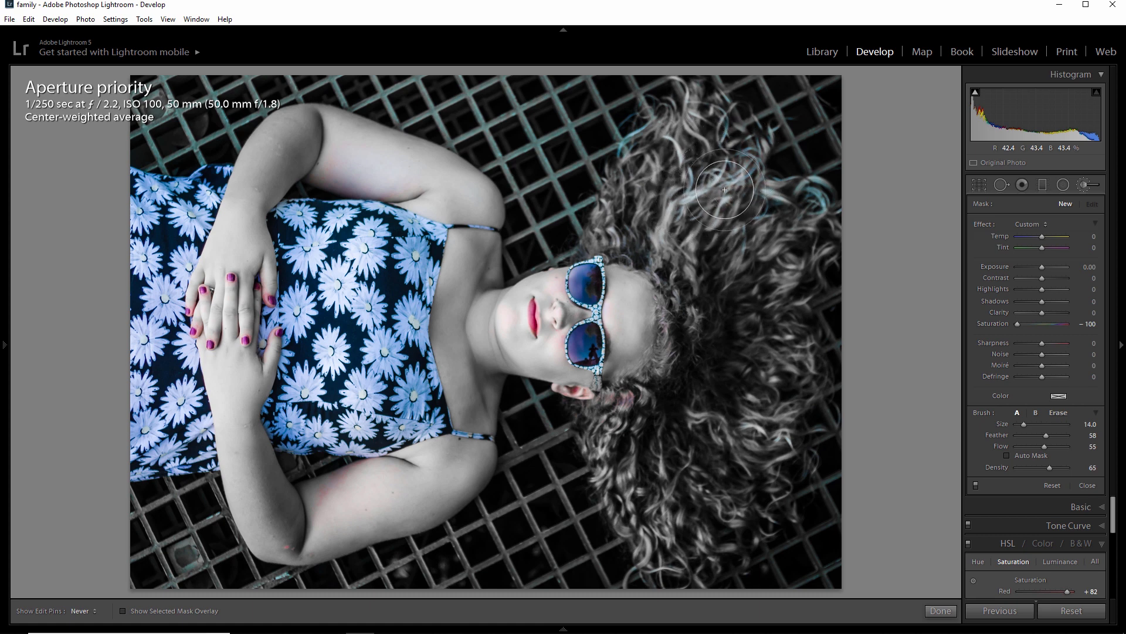
mouse_move(738, 182)
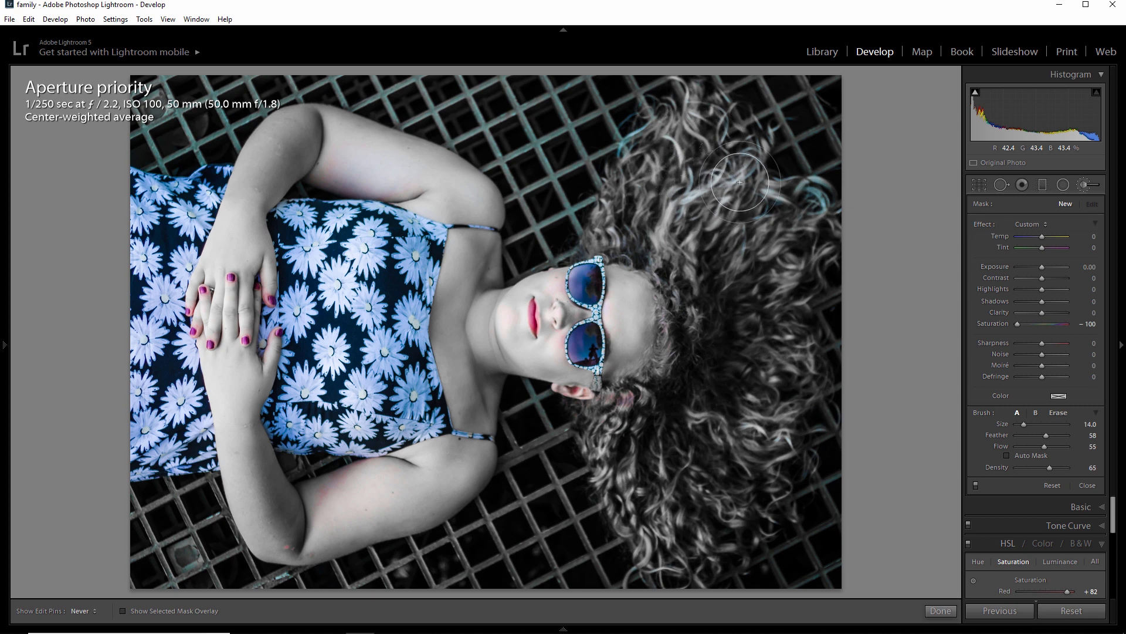
mouse_move(815, 234)
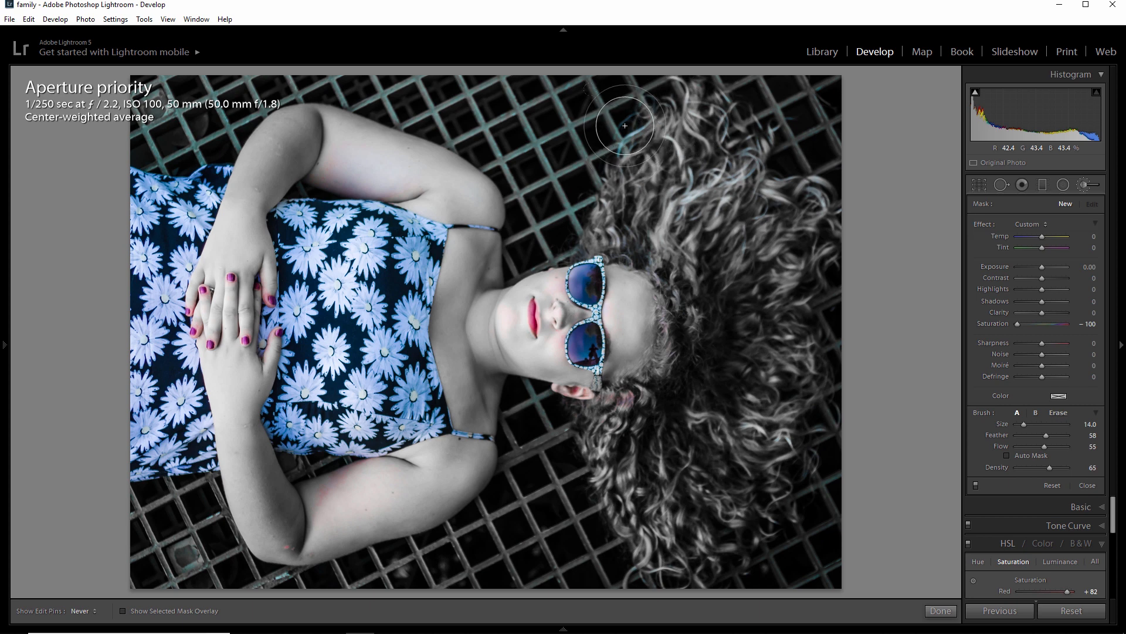
mouse_move(626, 145)
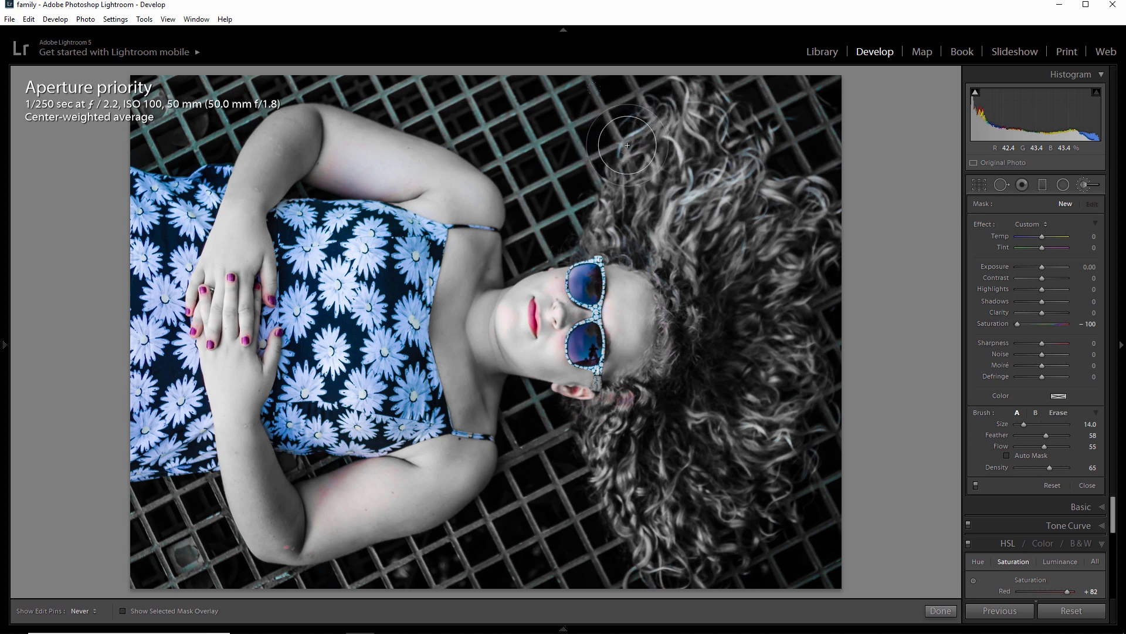
Paint the desaturating brush over the blue streaks in the hair
left_click_drag(626, 146, 566, 172)
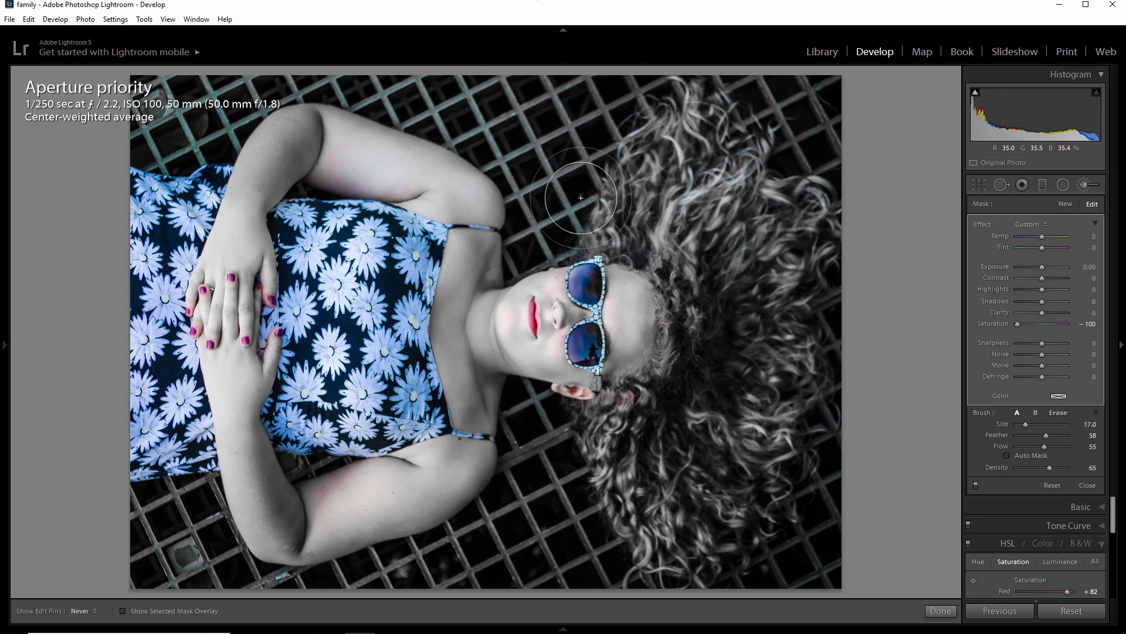
mouse_move(778, 124)
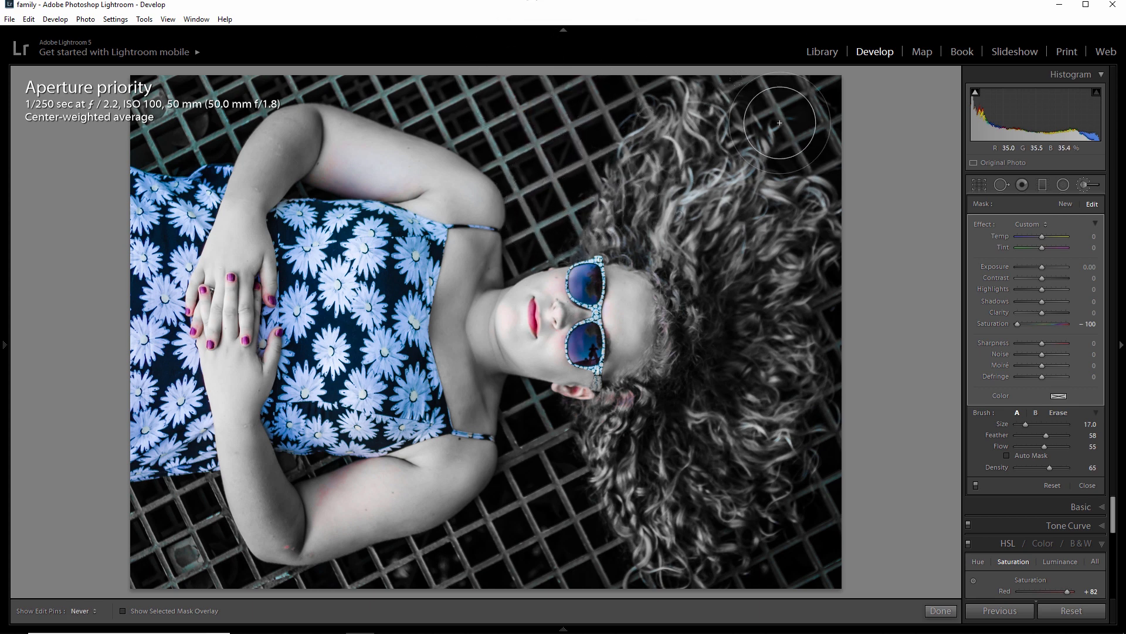
mouse_move(868, 372)
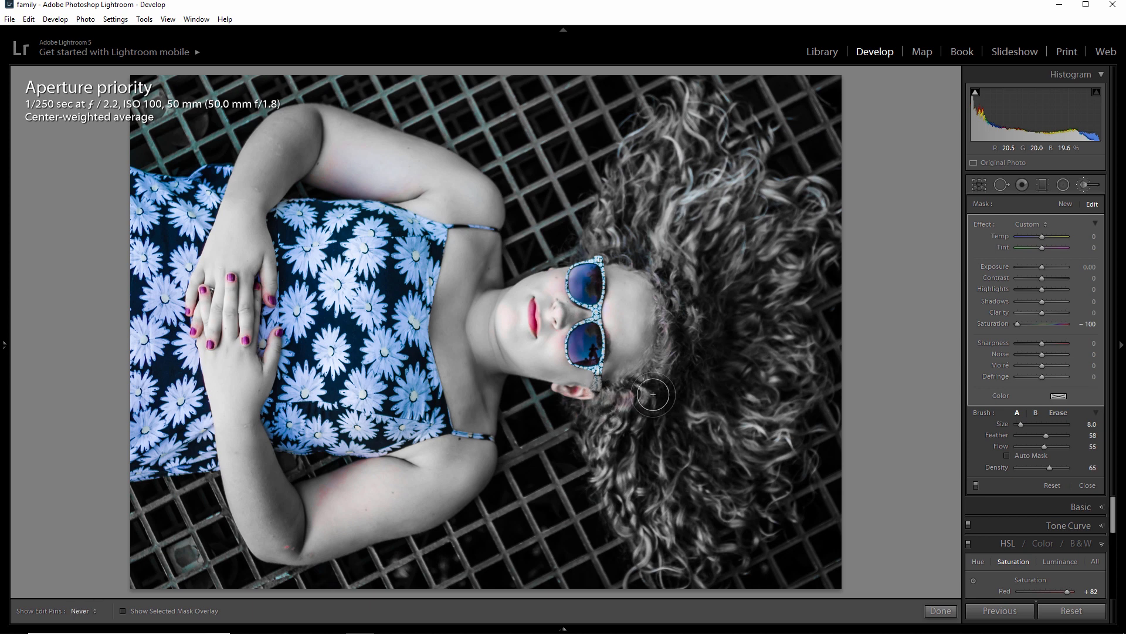
mouse_move(613, 412)
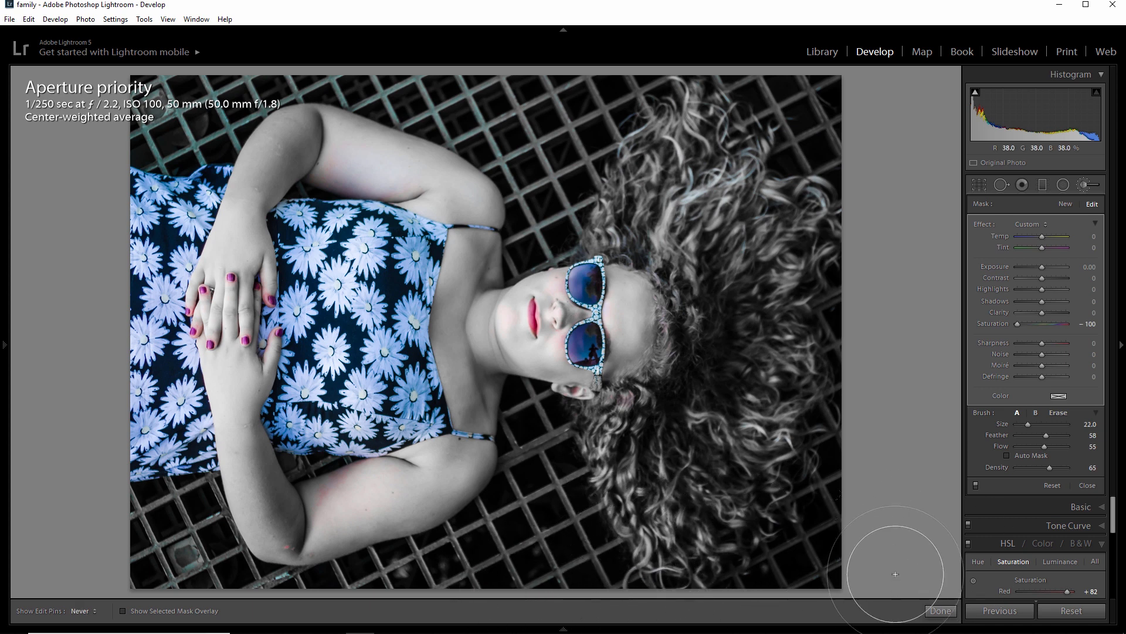
mouse_move(662, 98)
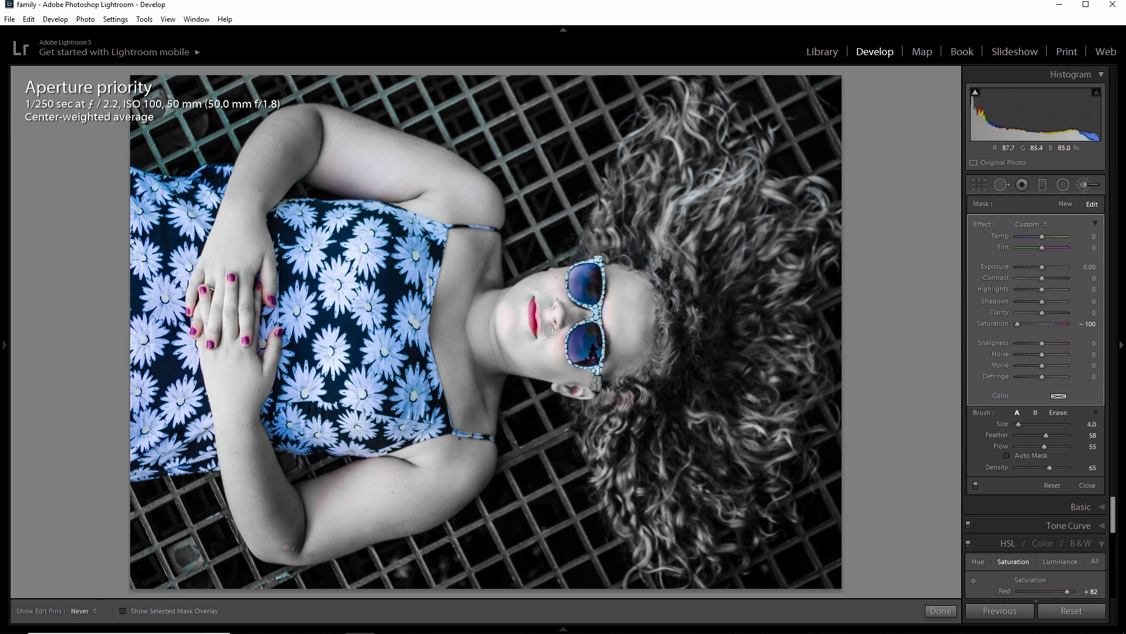
mouse_move(549, 343)
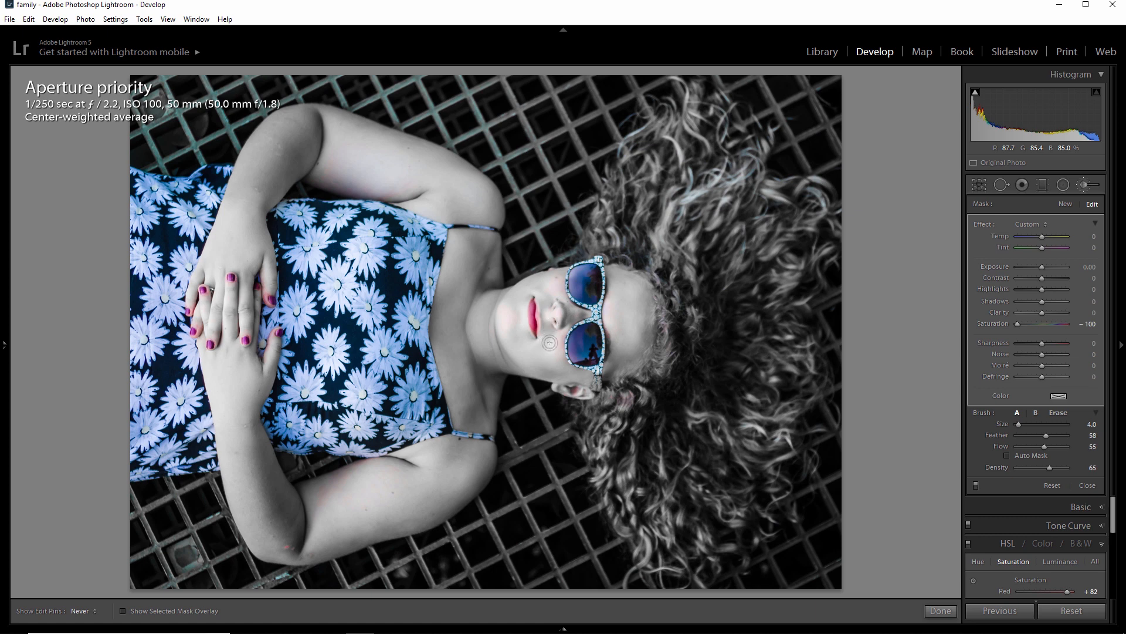
mouse_move(554, 325)
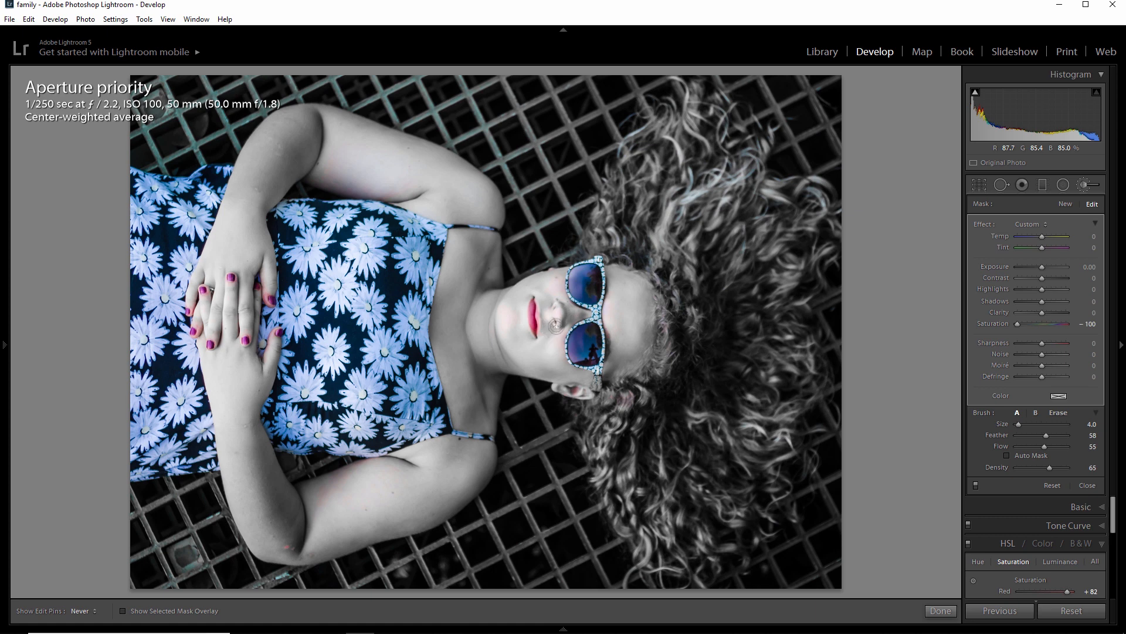
mouse_move(553, 359)
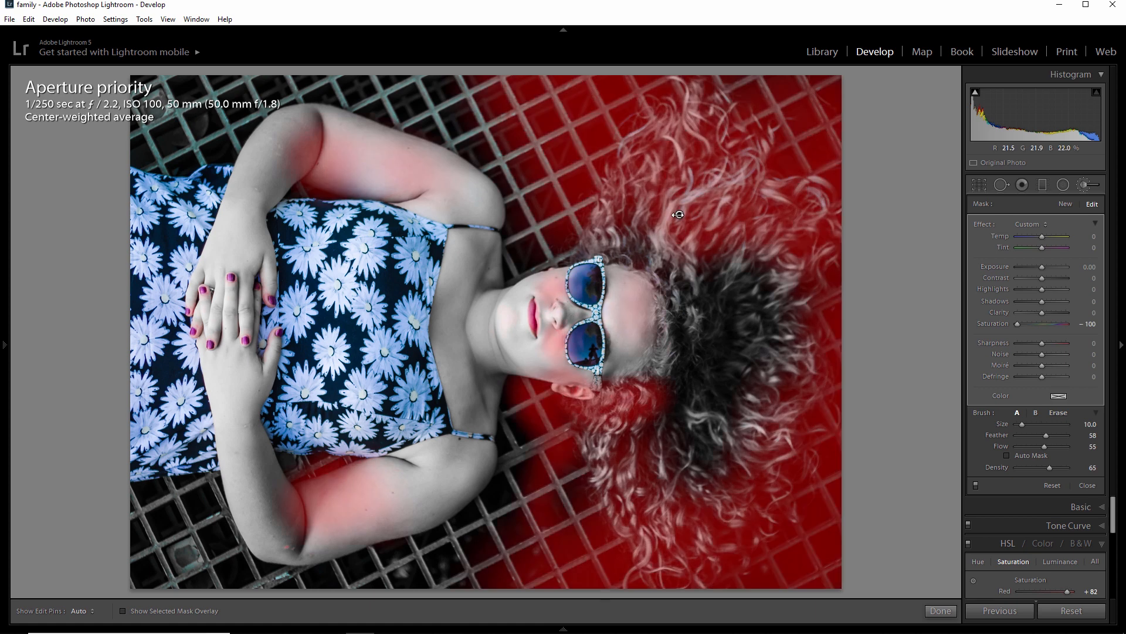
Check brush coverage around the hair edges before continuing to paint
right_click(680, 214)
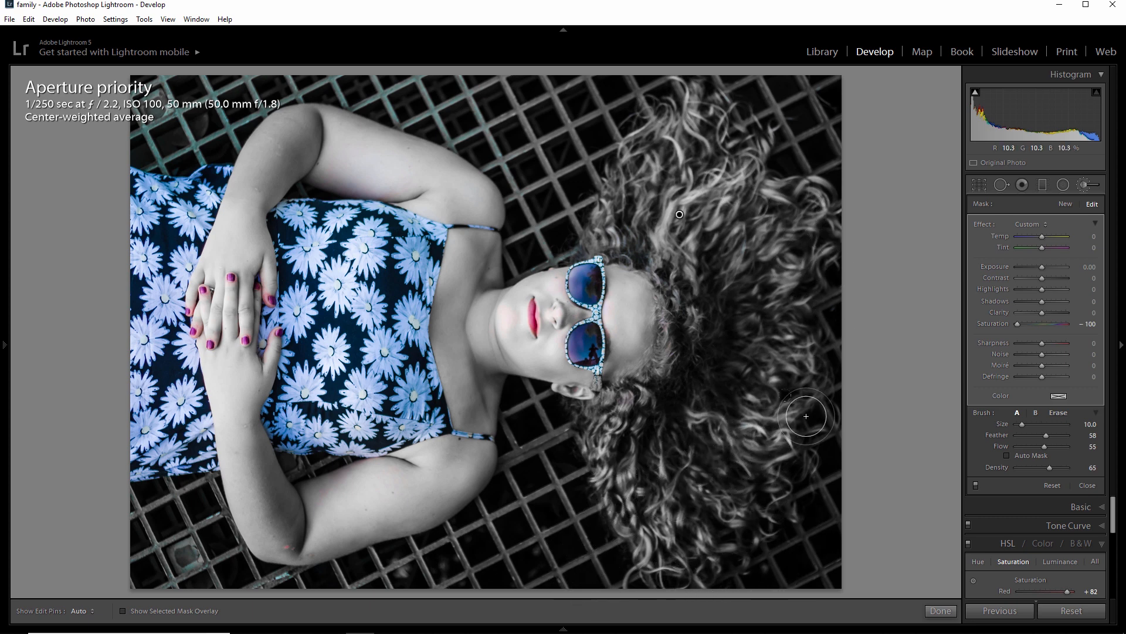
mouse_move(875, 354)
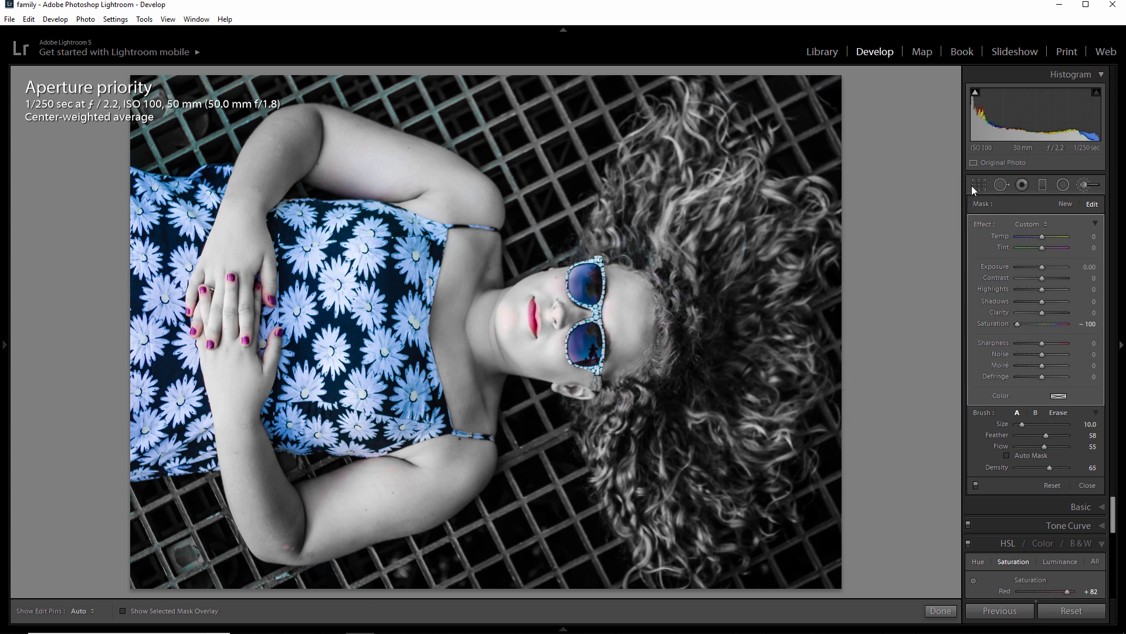
mouse_move(978, 184)
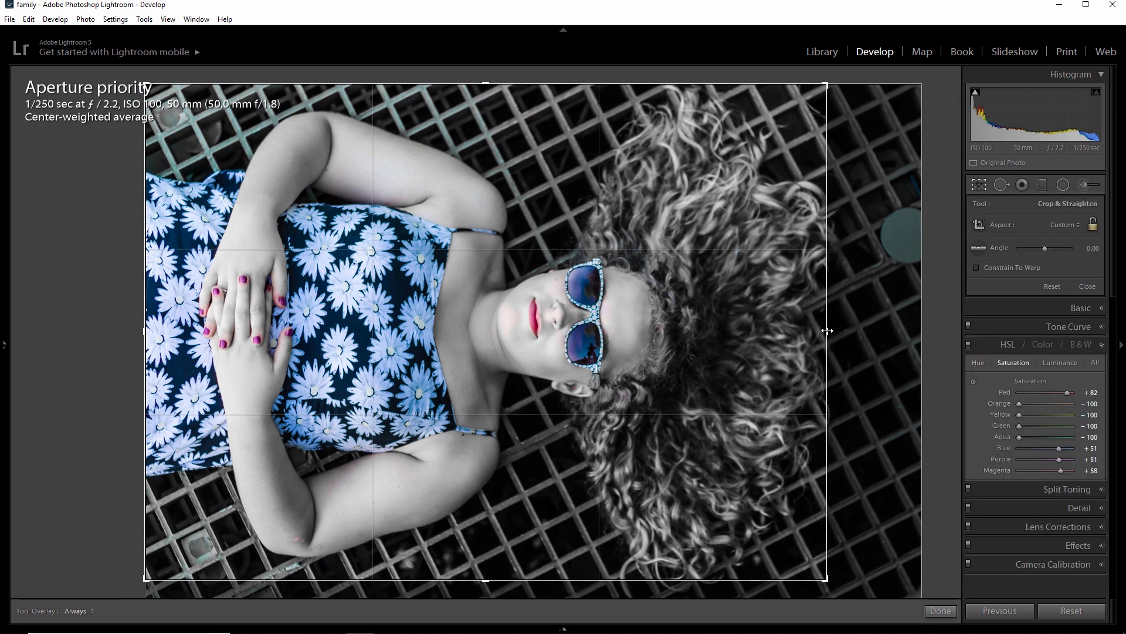
Constrain the crop overlay to a 4 x 3 aspect ratio over the portrait
left_click(1066, 224)
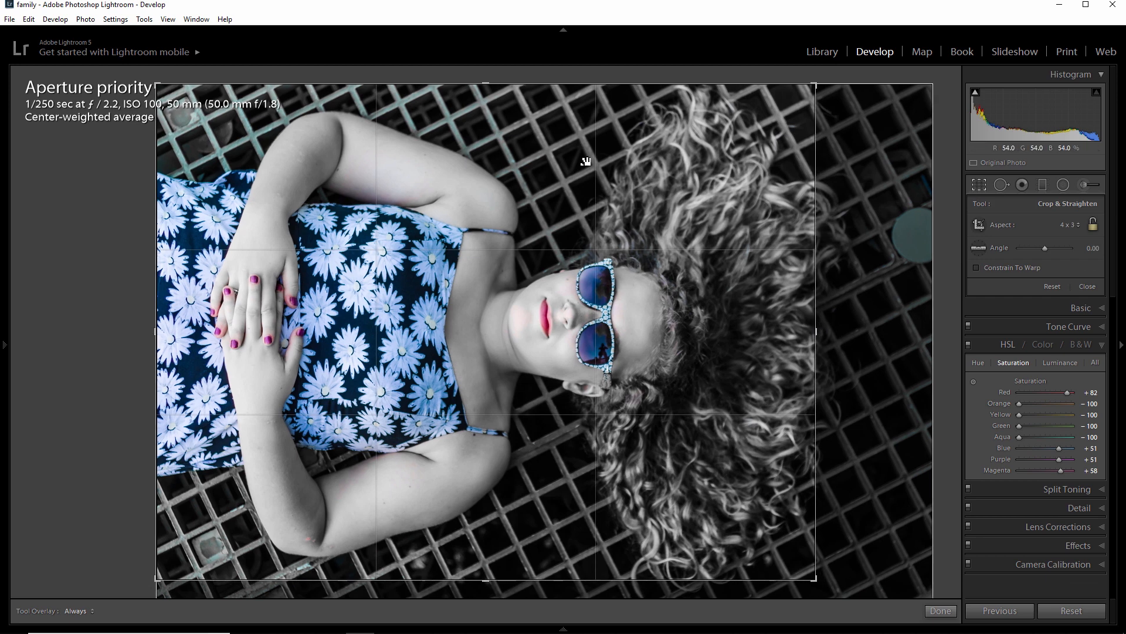
mouse_move(596, 184)
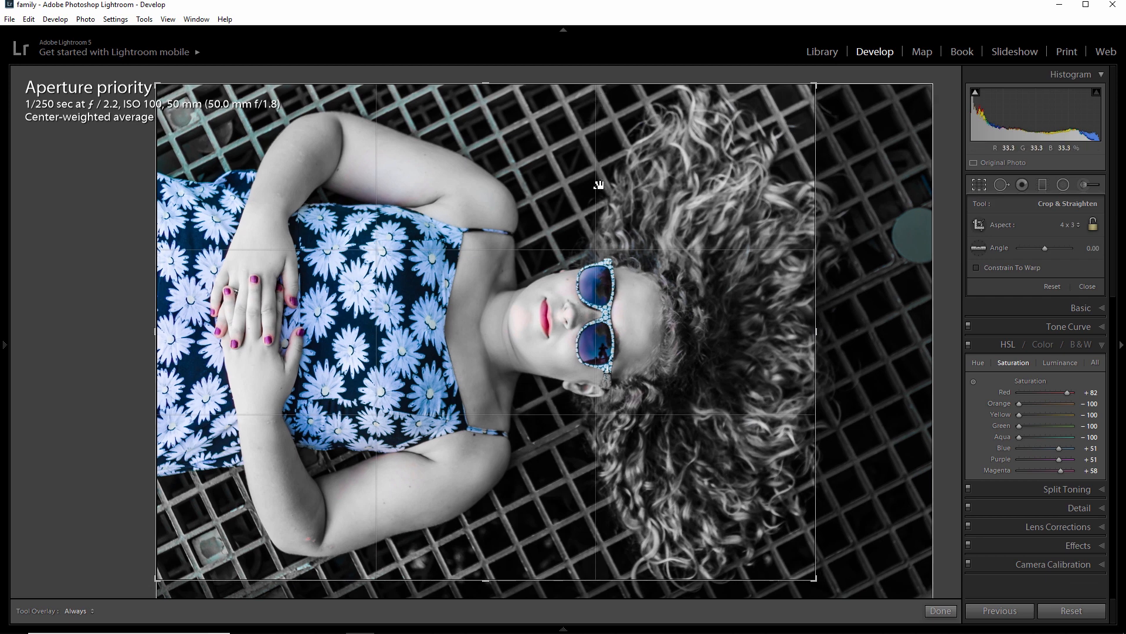